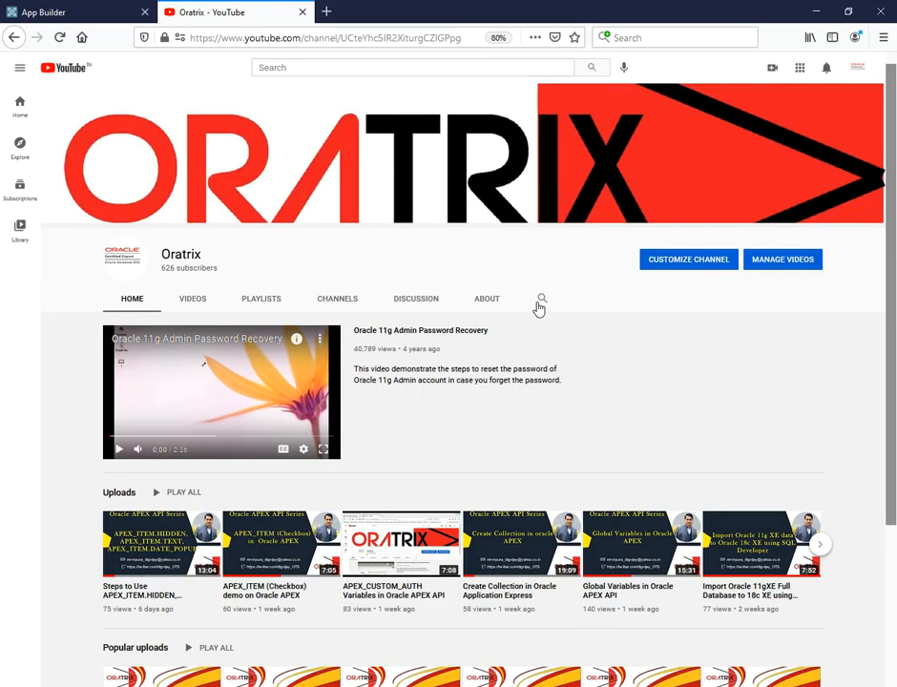
mouse_move(546, 309)
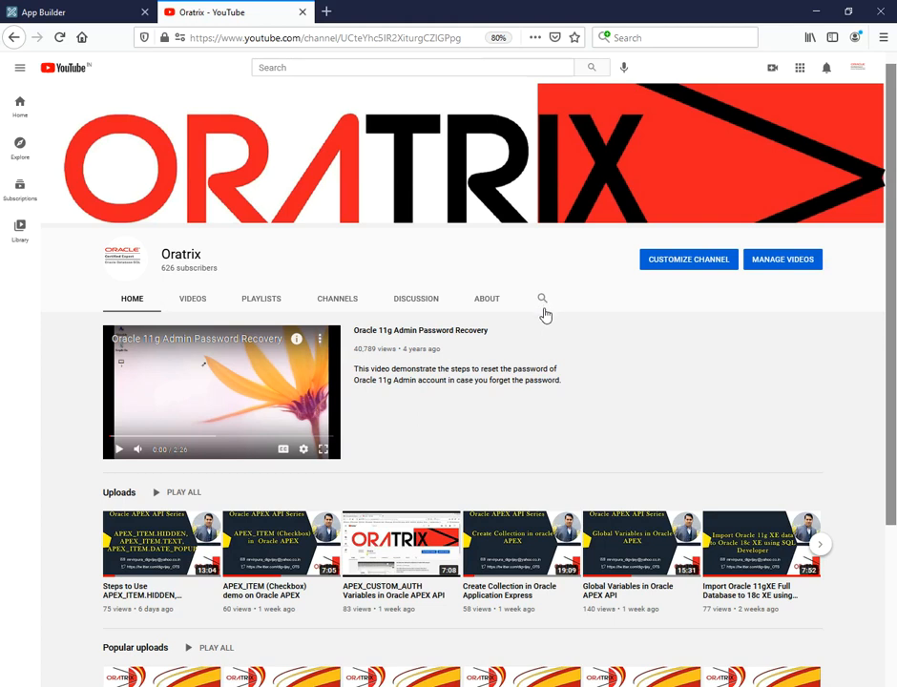
mouse_move(523, 324)
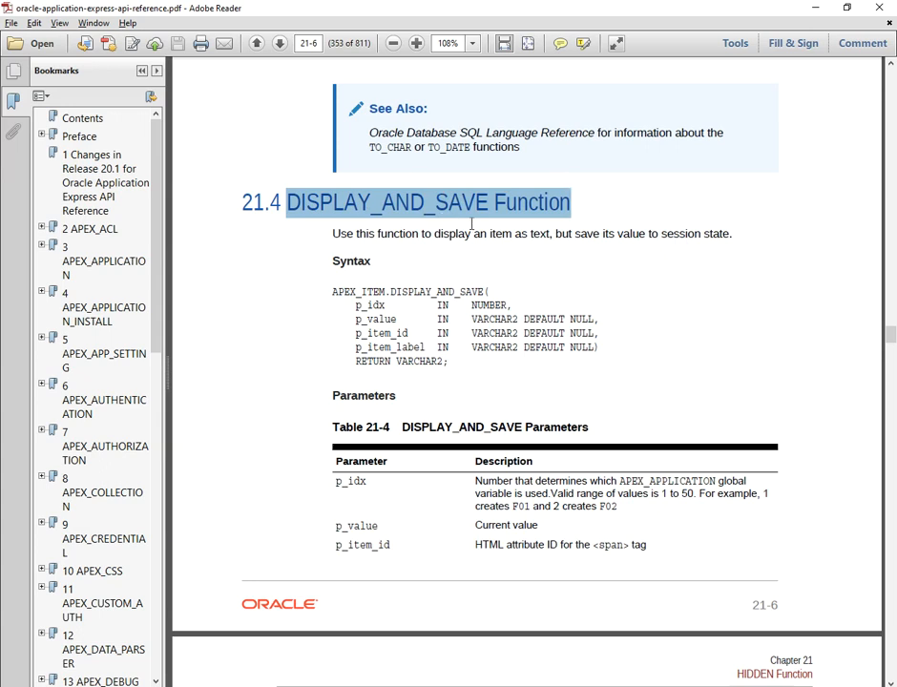
Highlight the DISPLAY_AND_SAVE syntax block and review its parameter table in the PDF.
double_click(532, 233)
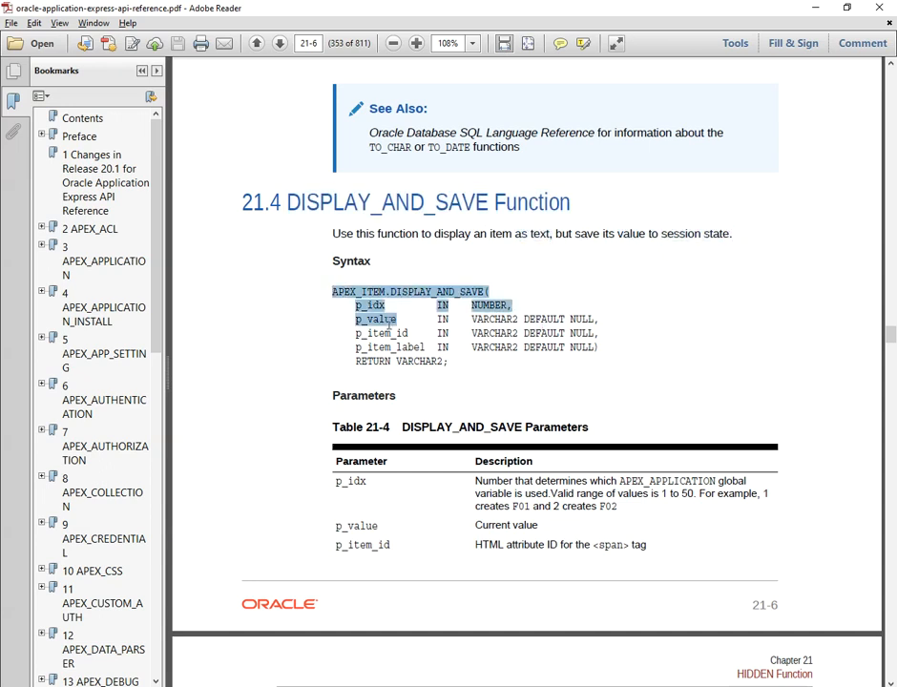
scroll(down, 3)
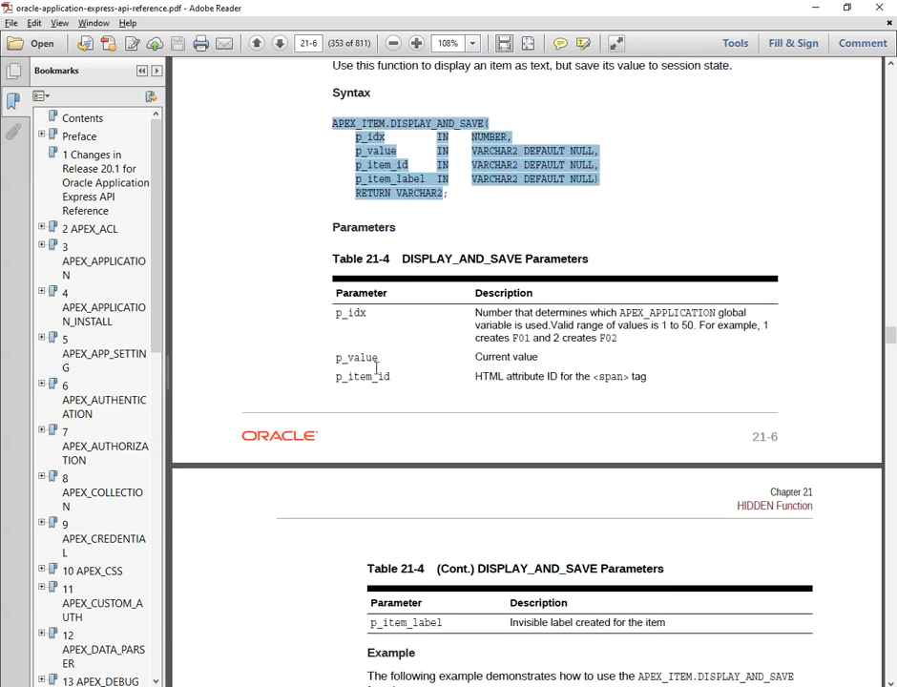
scroll(down, 3)
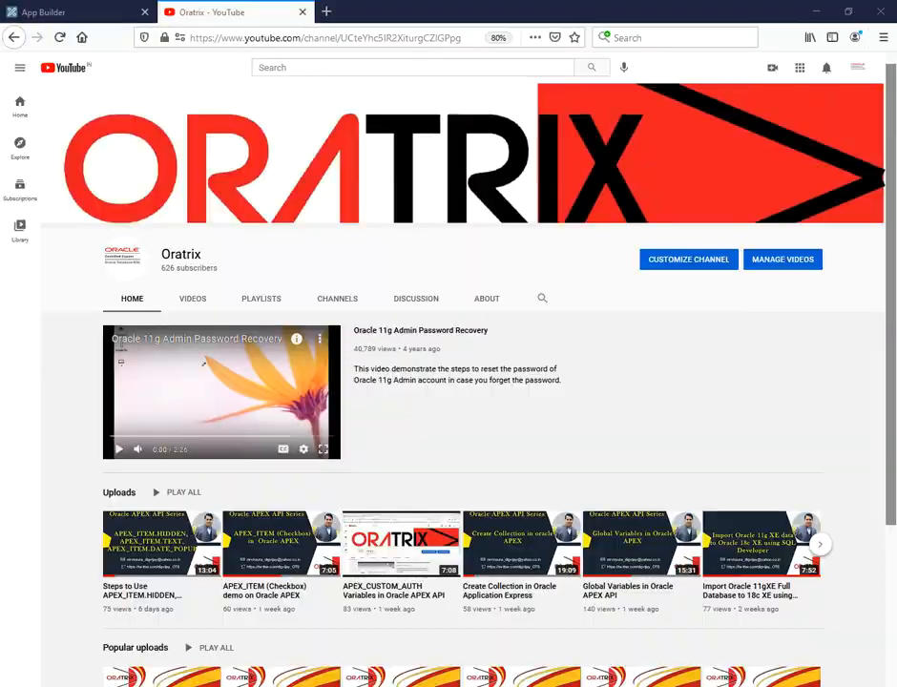
Switch to App Builder and open page 7, Display_And_Save, in Page Designer.
click(76, 11)
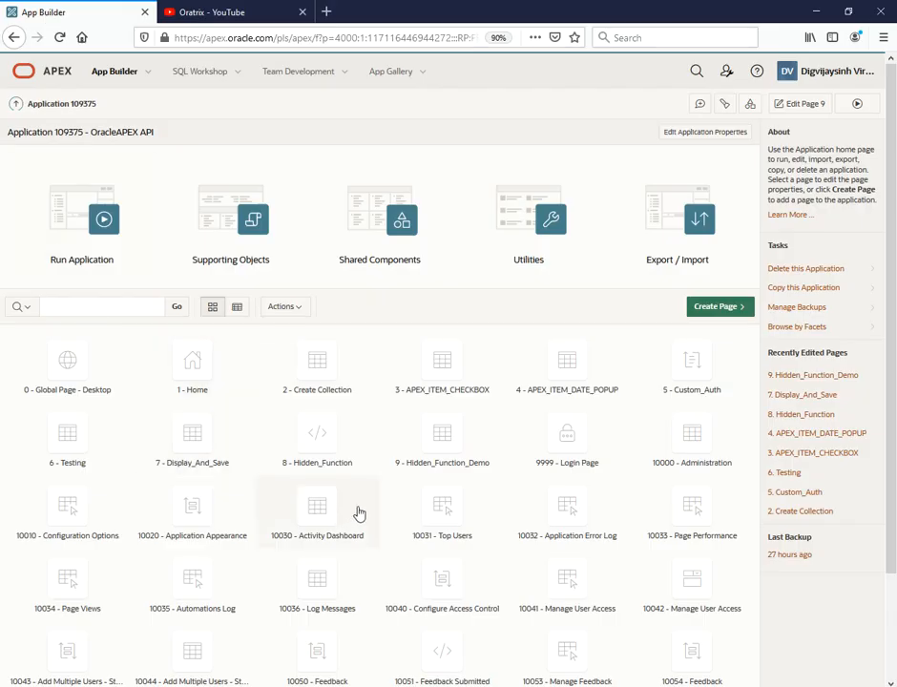
mouse_move(578, 573)
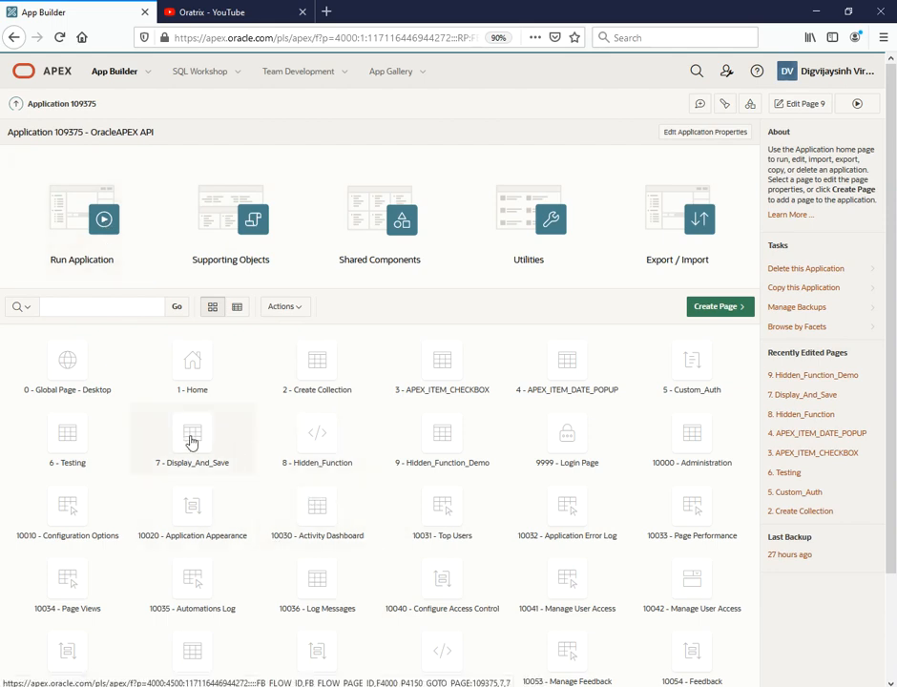
click(191, 435)
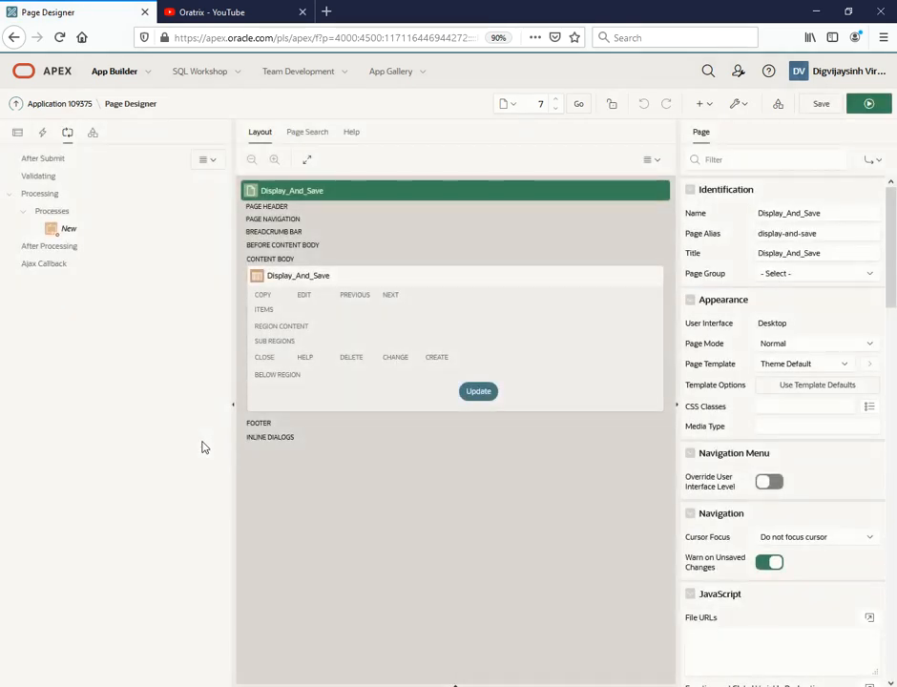
Select the Display_And_Save region and bring up its SQL query in the code editor.
click(17, 132)
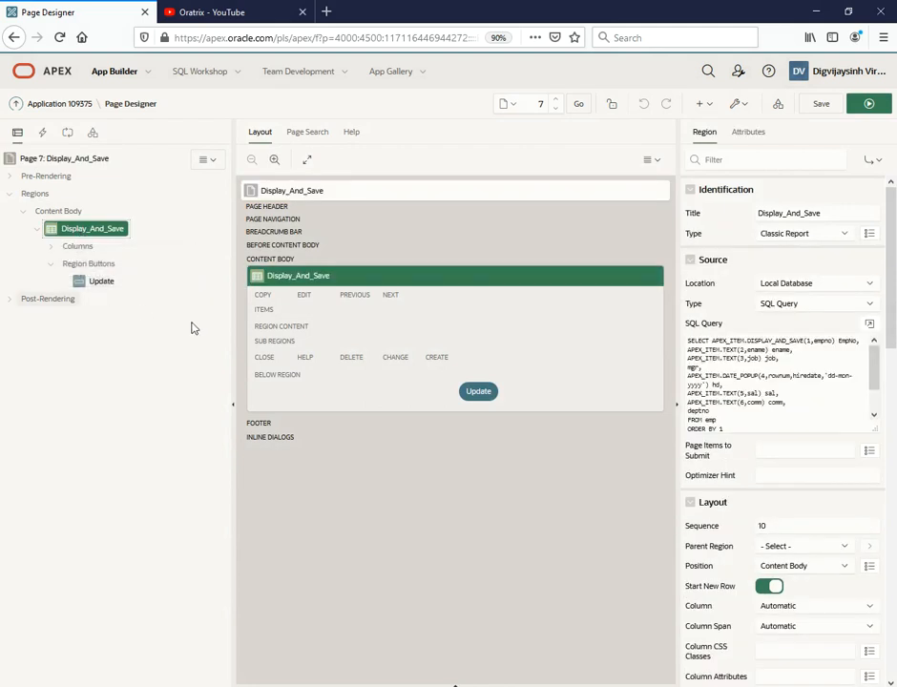
click(871, 323)
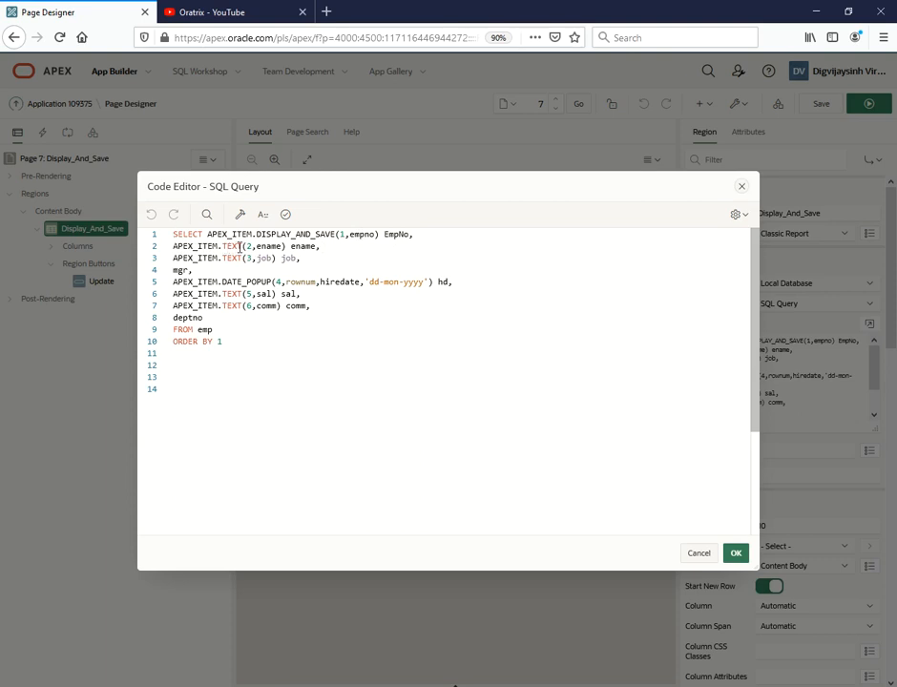
Highlight the plain mgr and deptno columns in the query, then run the page.
double_click(267, 246)
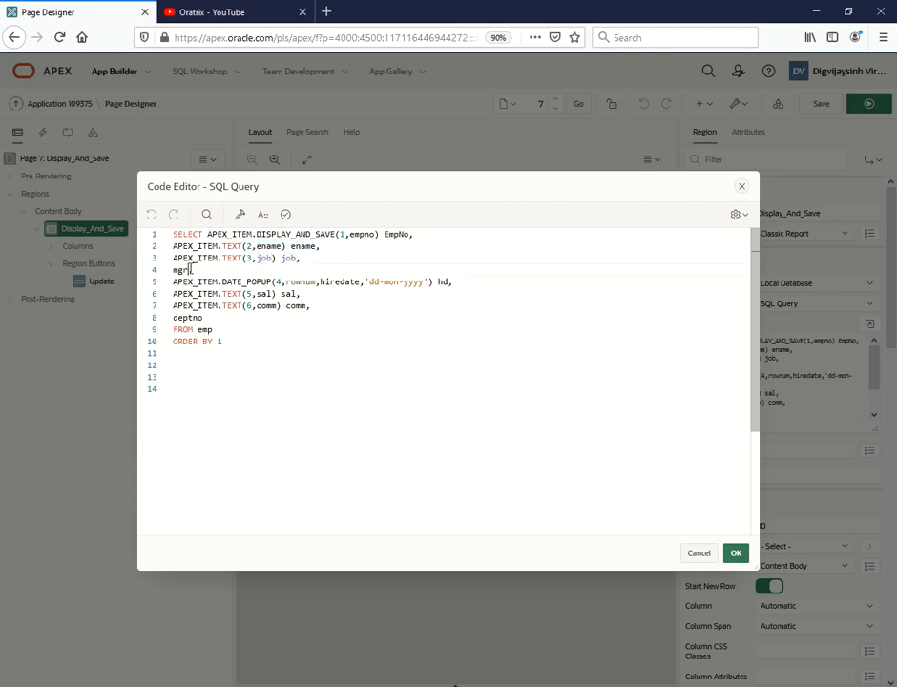
double_click(179, 272)
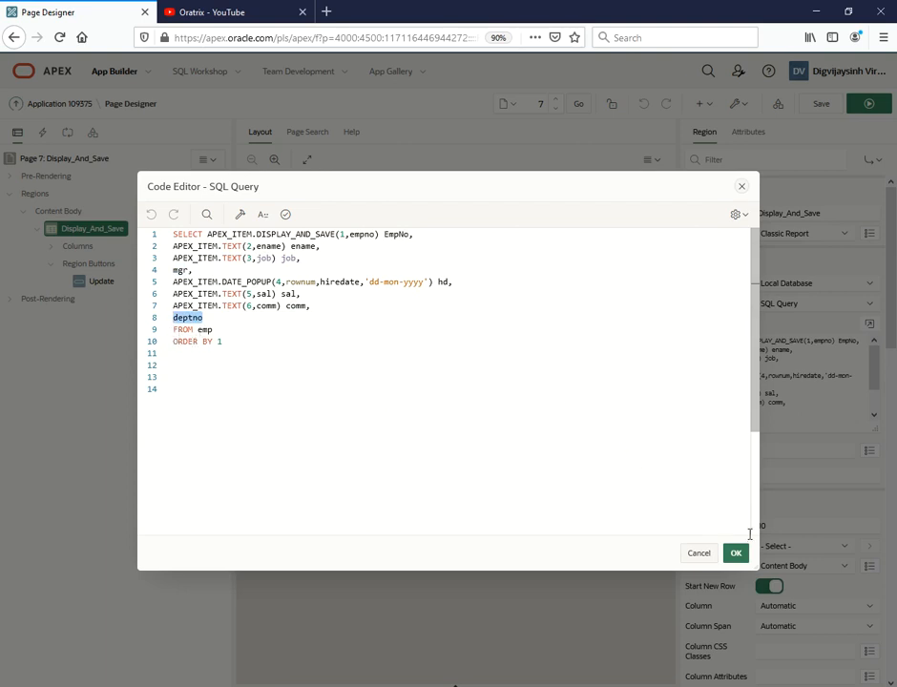
click(737, 553)
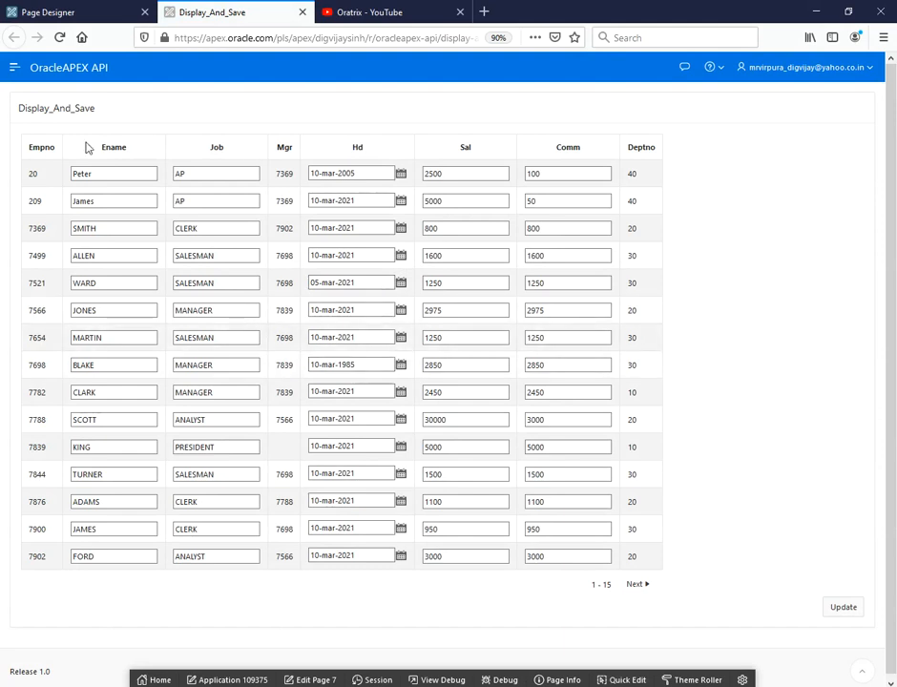
Inspect the editable employee report fields, then return to Page Designer.
double_click(42, 145)
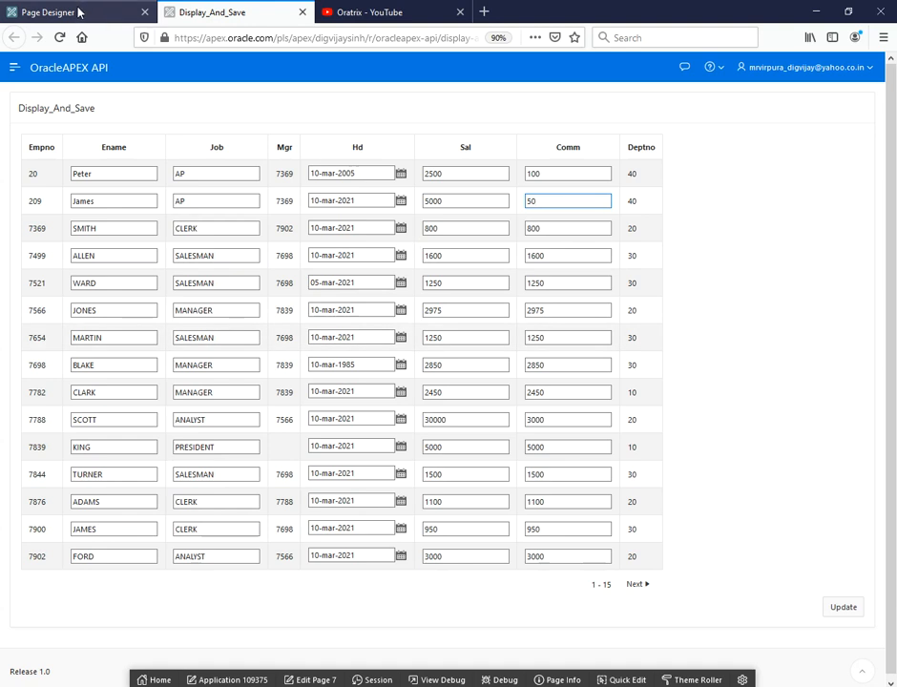
click(67, 12)
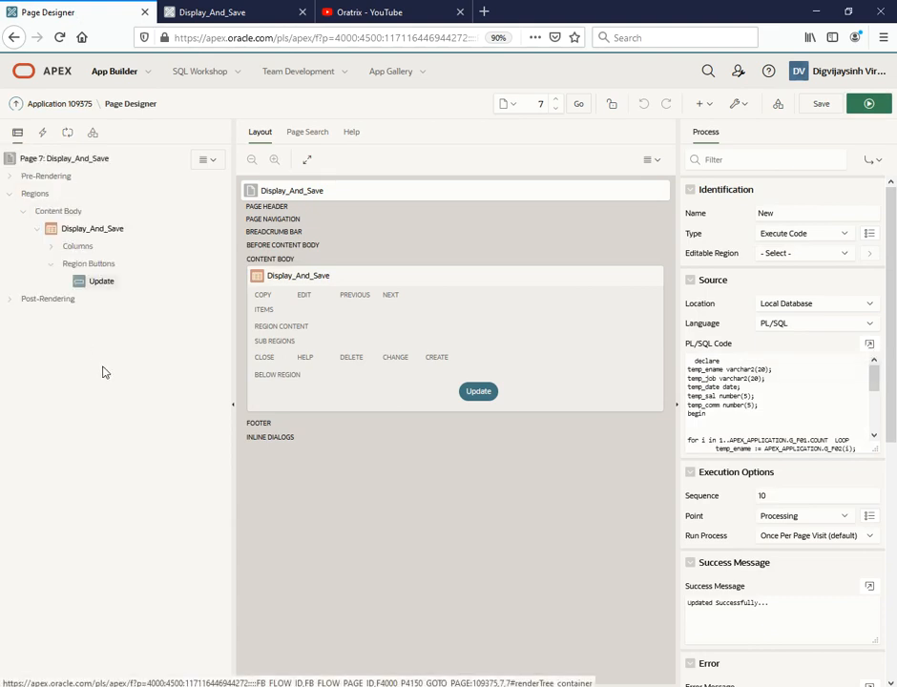
click(101, 280)
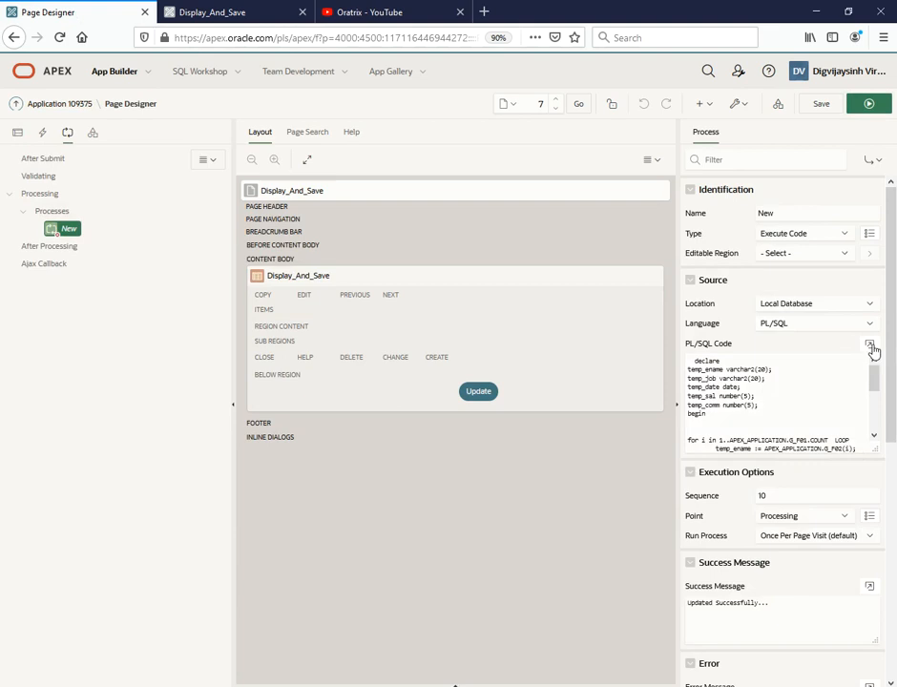
click(871, 343)
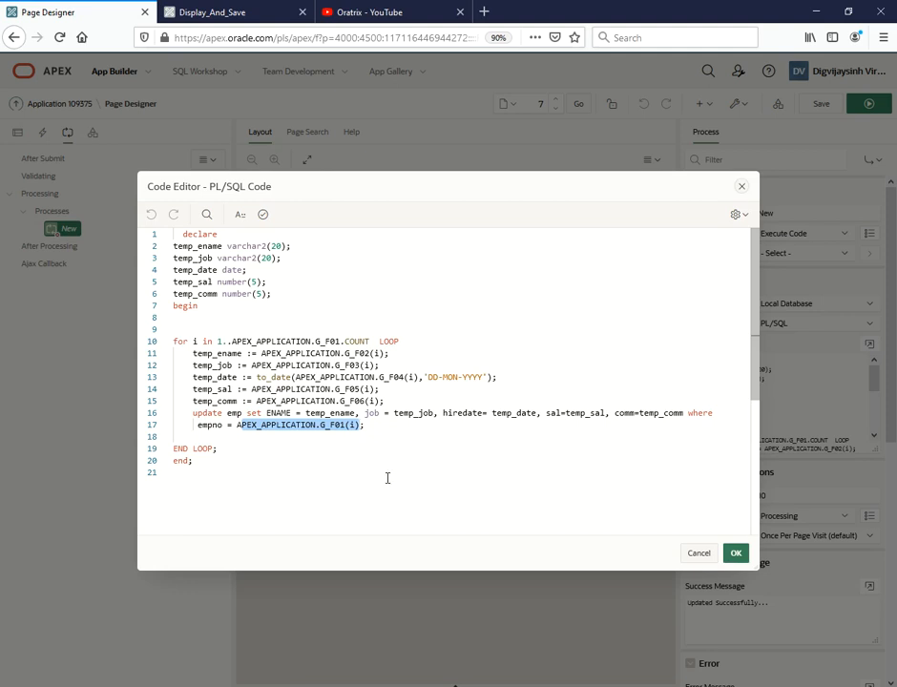
click(737, 554)
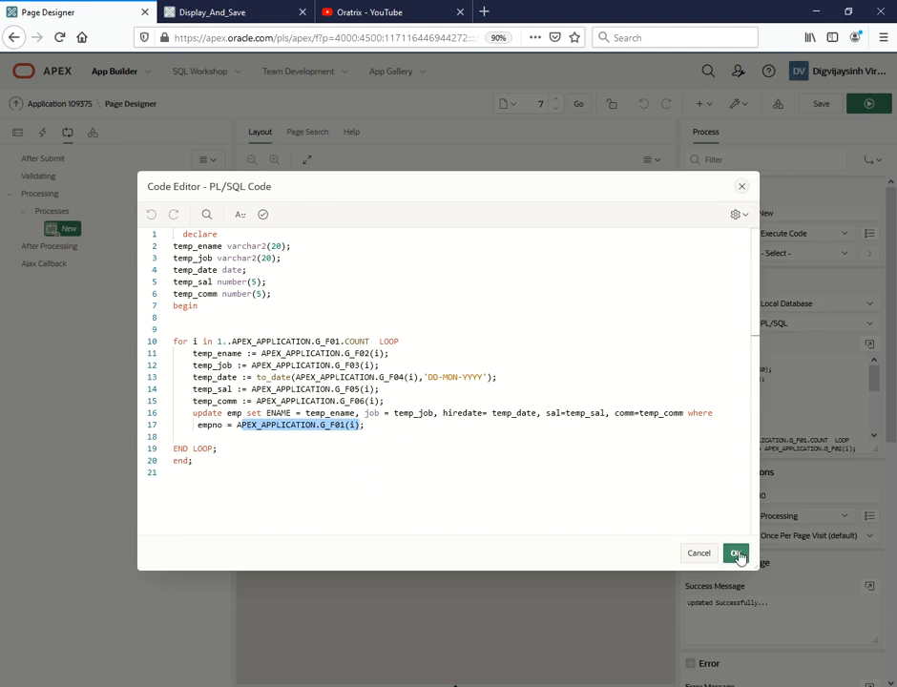
click(737, 554)
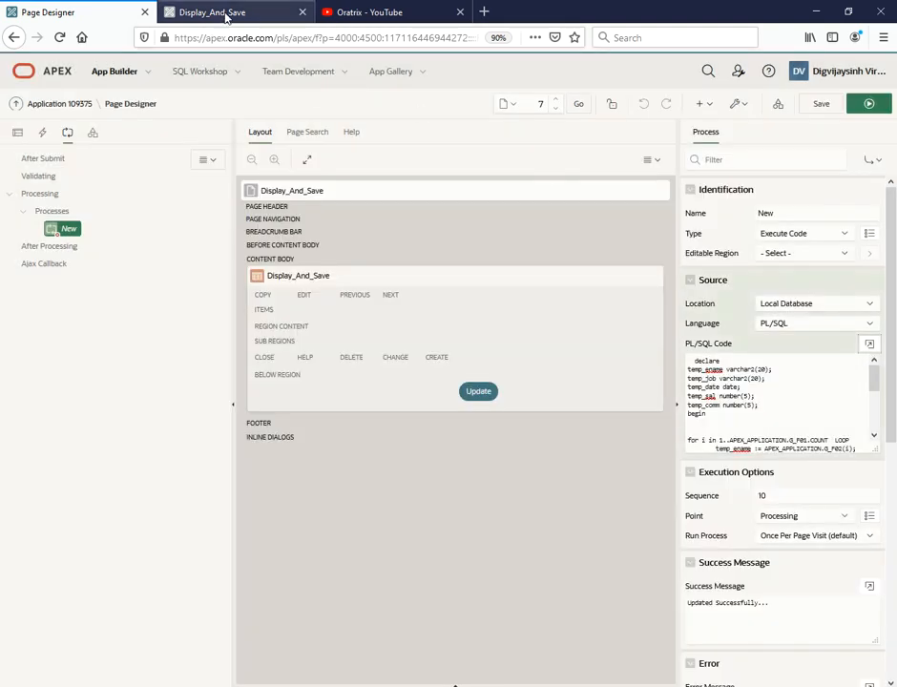
mouse_move(202, 71)
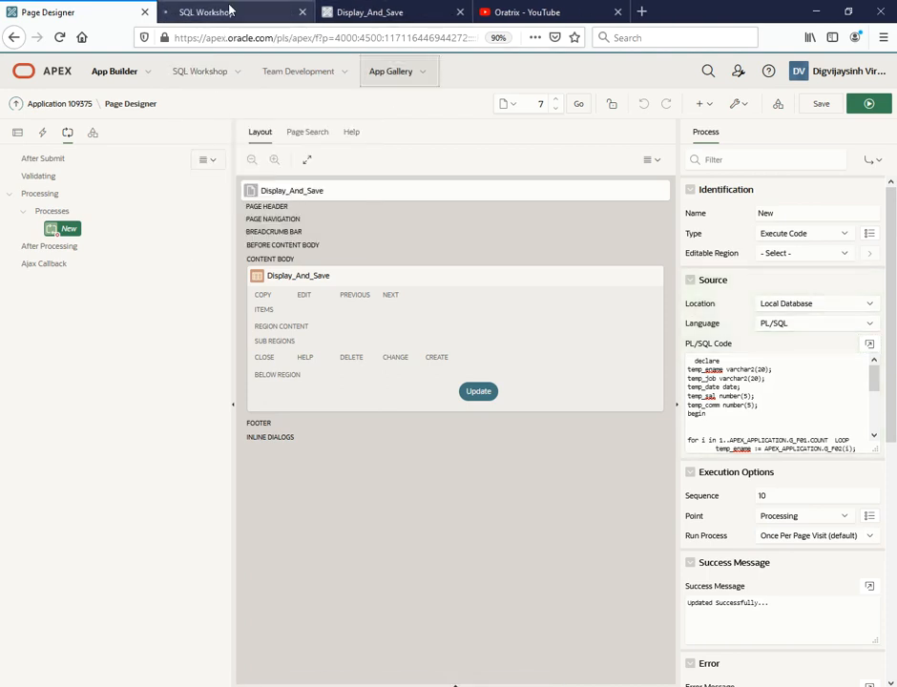
Pick employee number 7900 from the running report for lookup in SQL Commands.
click(235, 11)
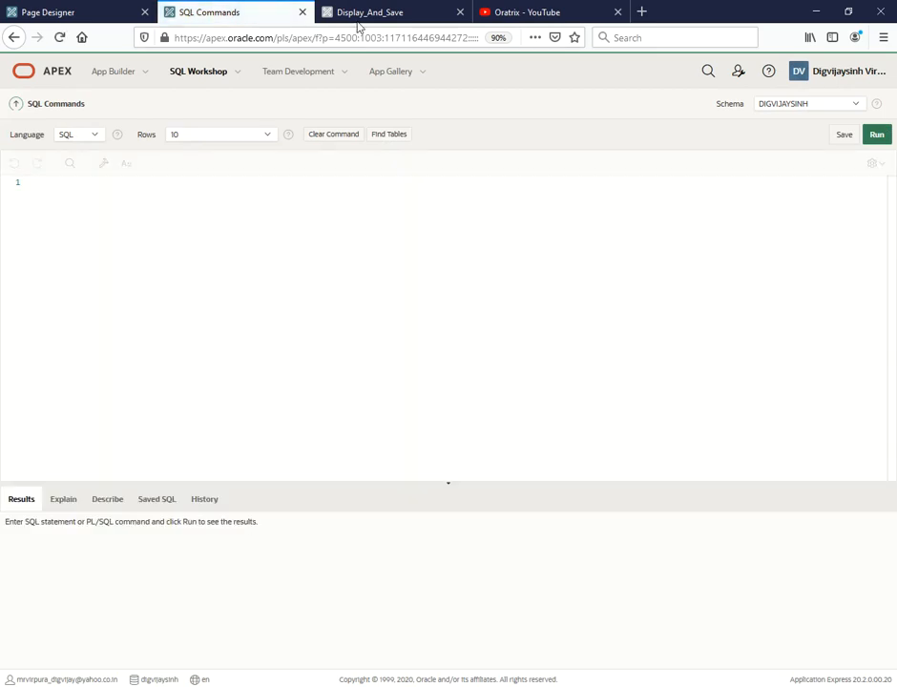
click(382, 11)
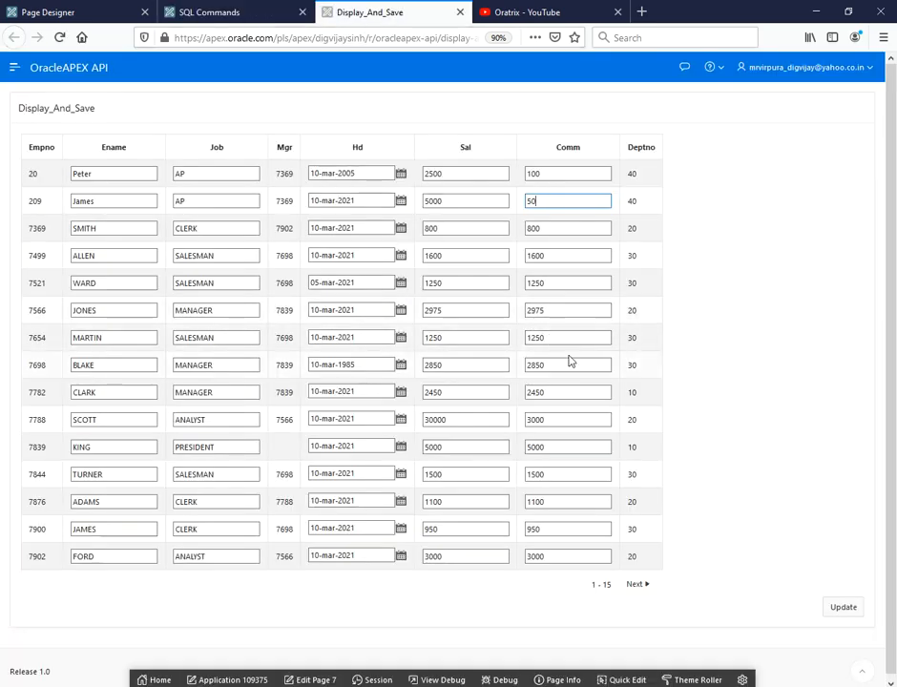
click(569, 529)
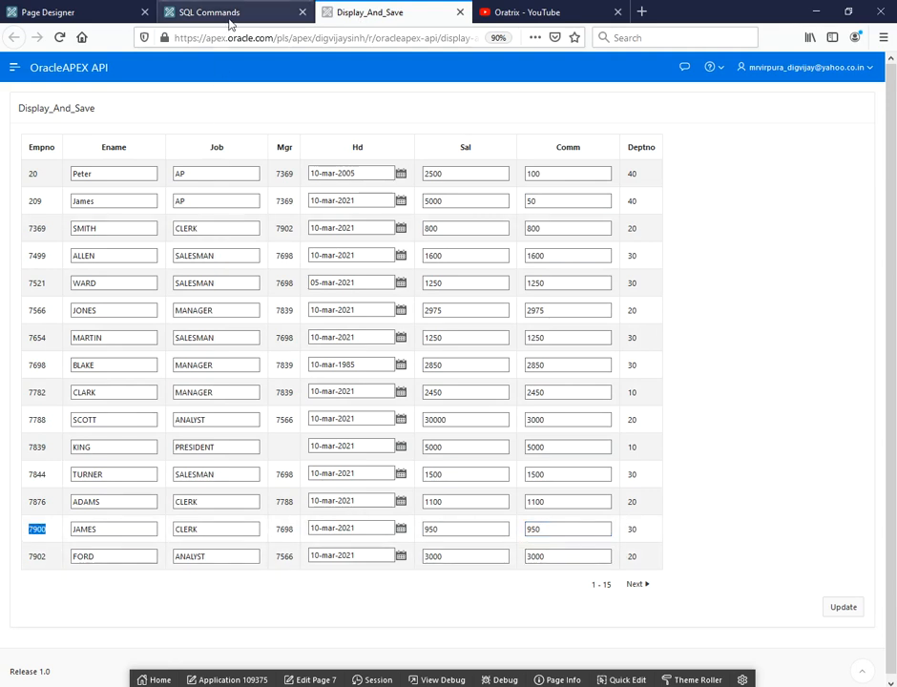
click(230, 12)
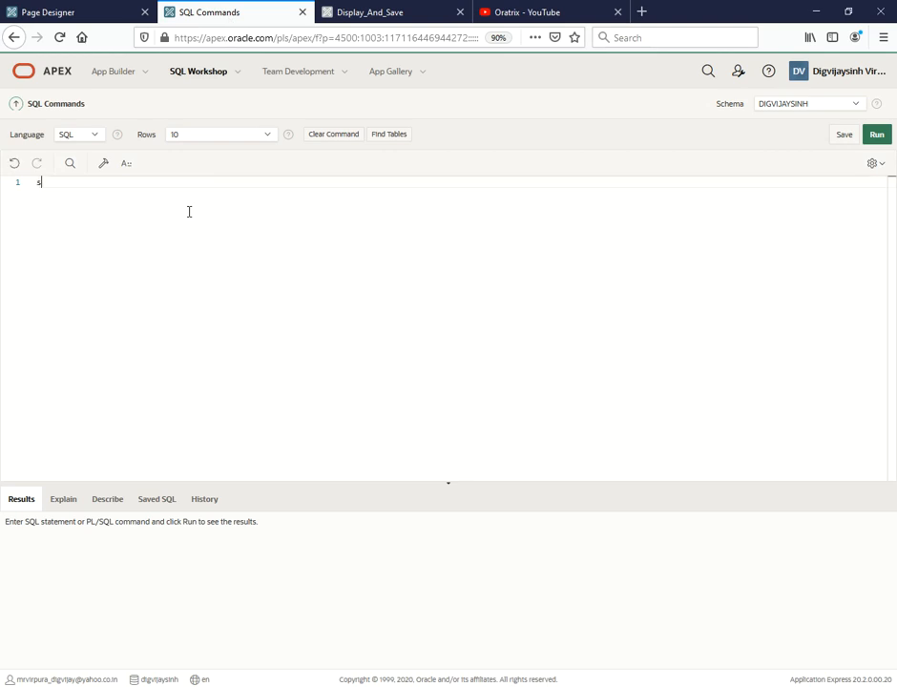
Run 'select * from emp where empno=7900' and return to the Display_And_Save page.
text(elect * fr)
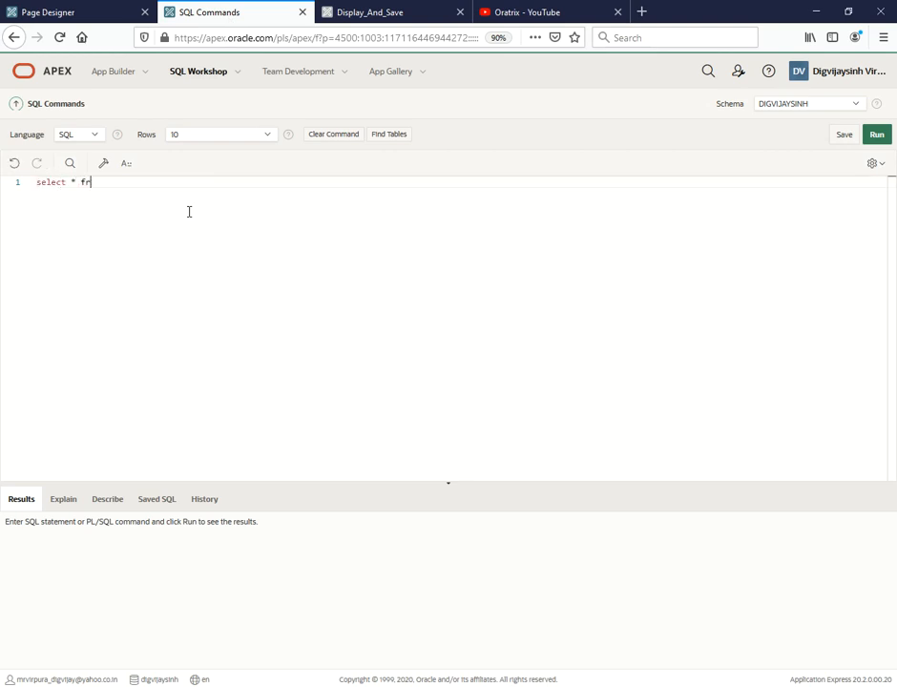
text(om emp where)
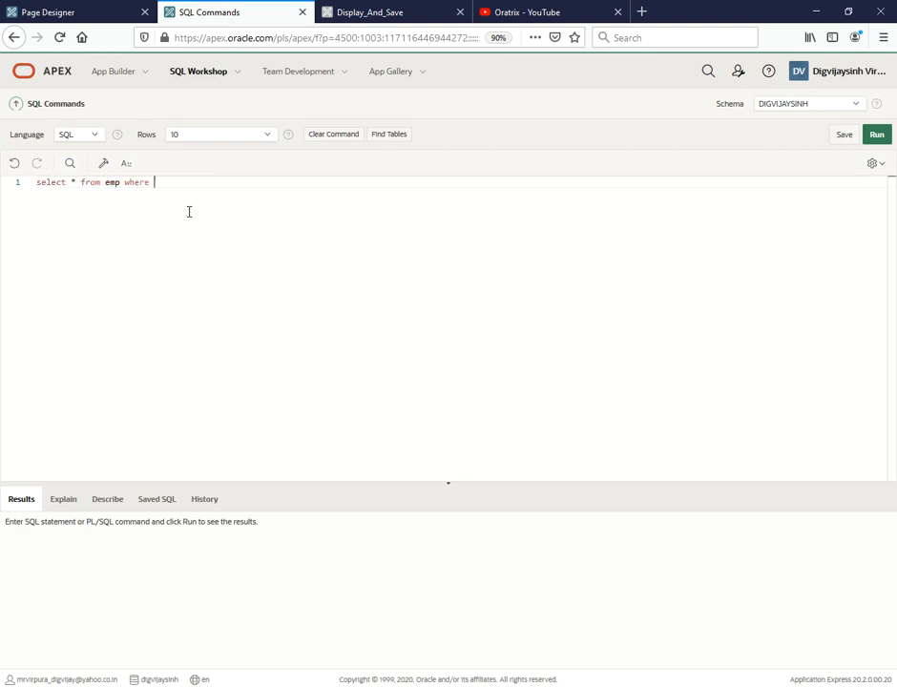
text(empno=)
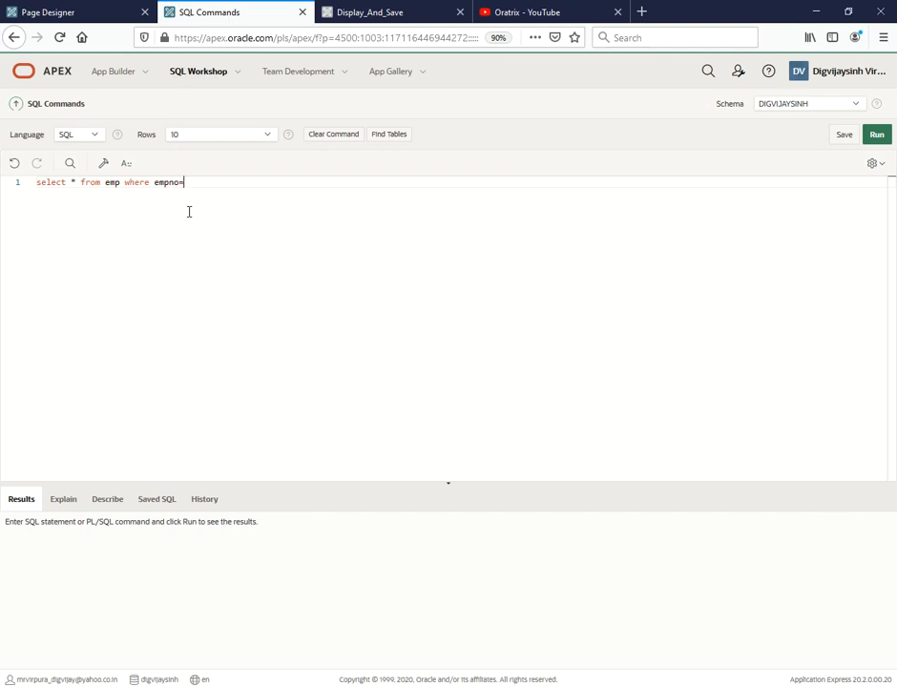
text(7900)
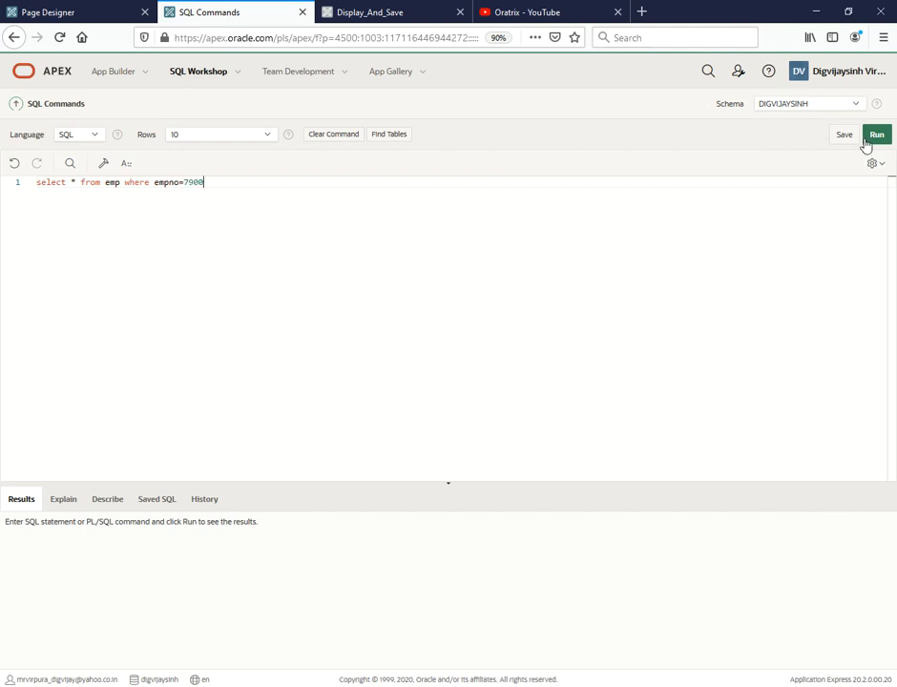
click(876, 133)
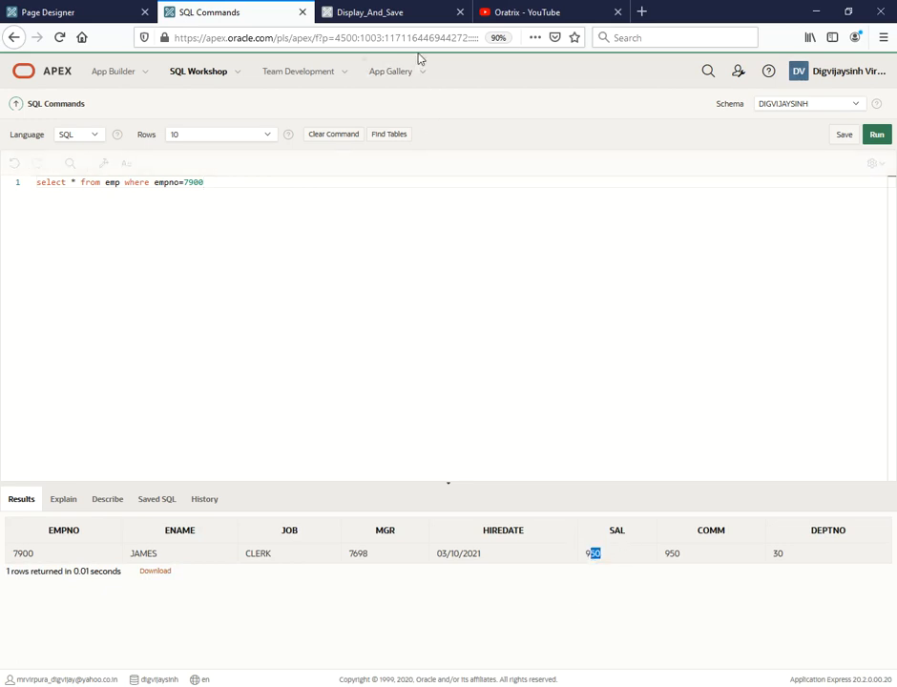
click(386, 12)
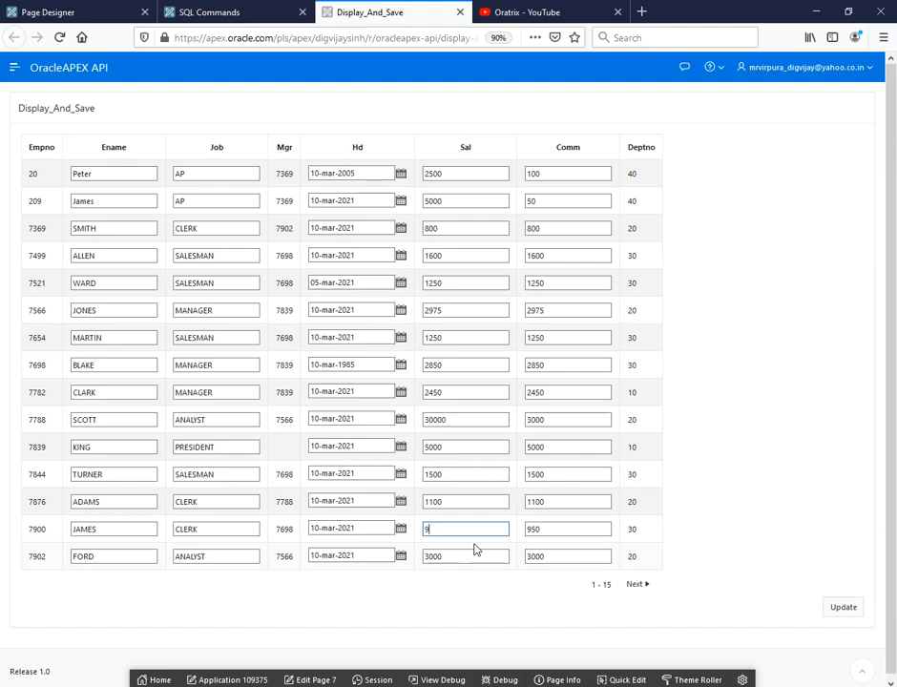
Save JAMES's salary as 15000 via Update, then re-run the employee 7900 query.
text(15000)
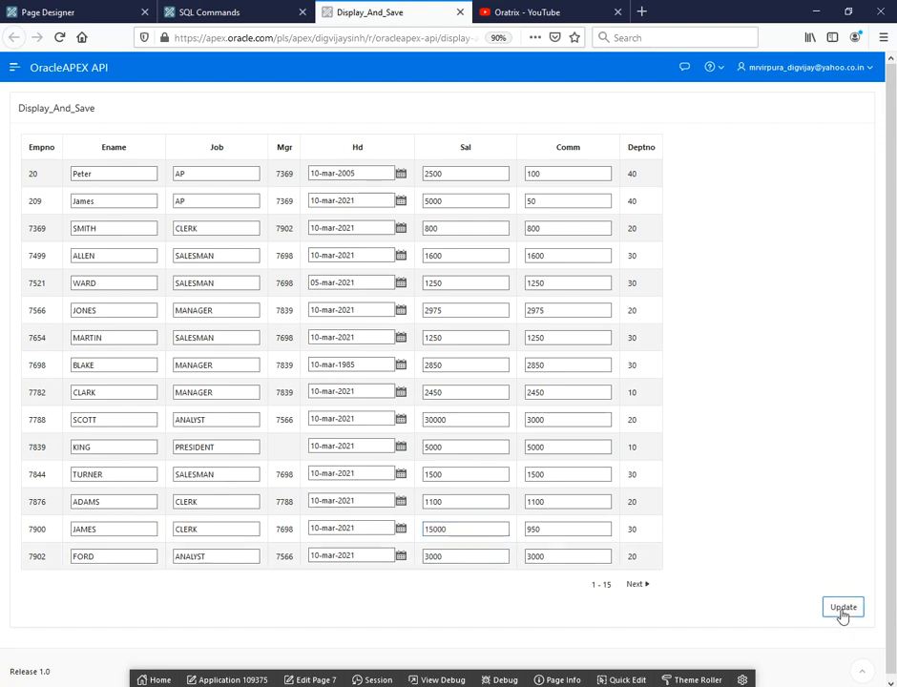
click(843, 607)
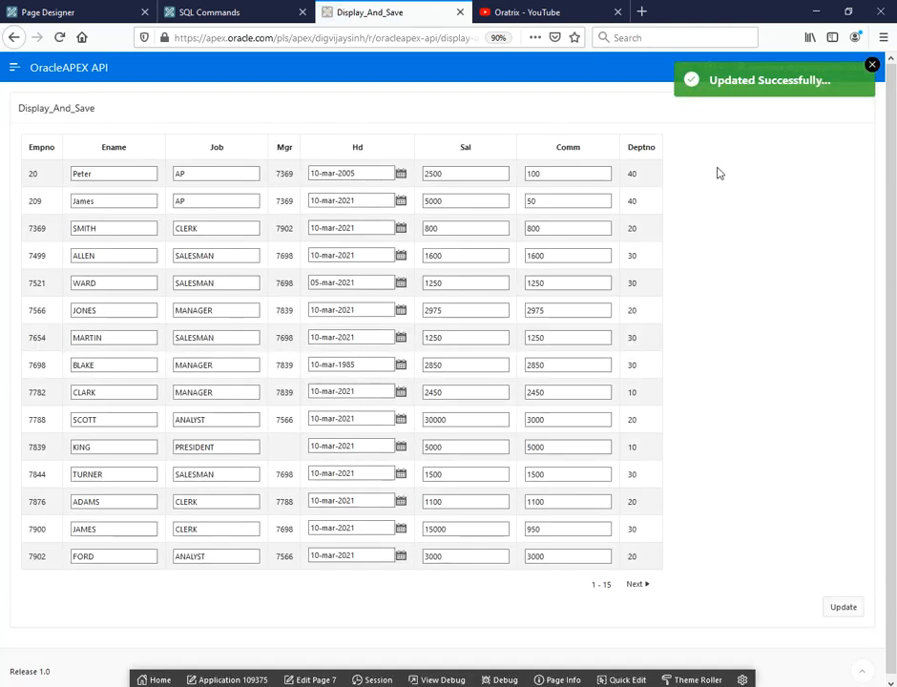
mouse_move(741, 135)
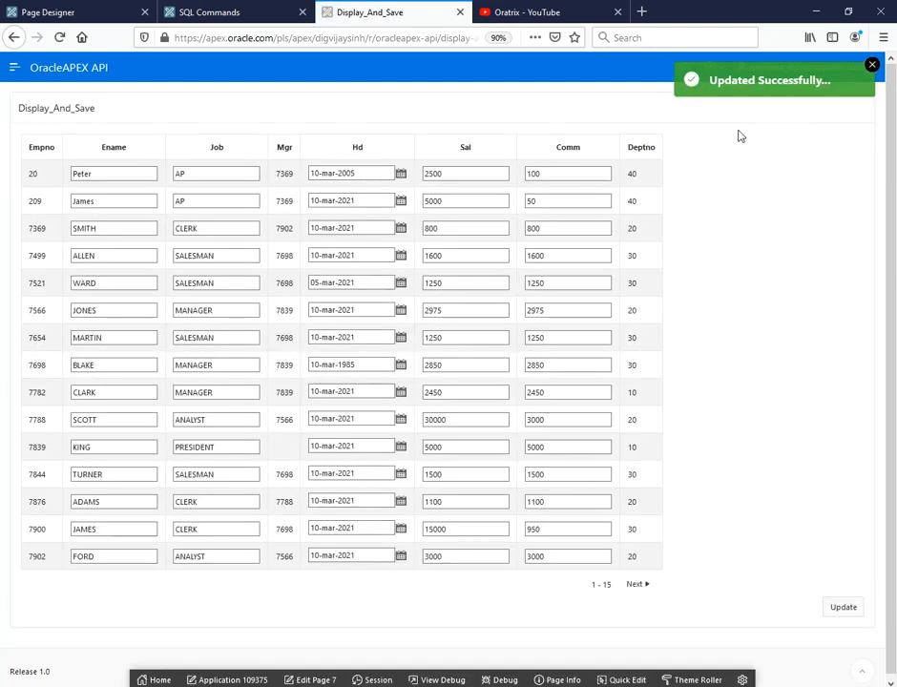
click(230, 12)
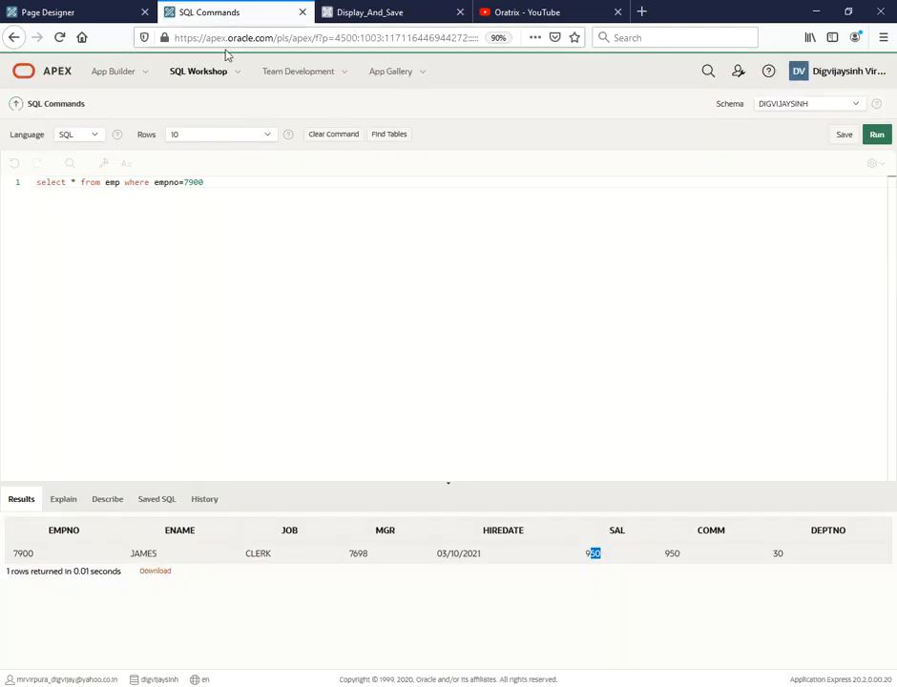
mouse_move(603, 559)
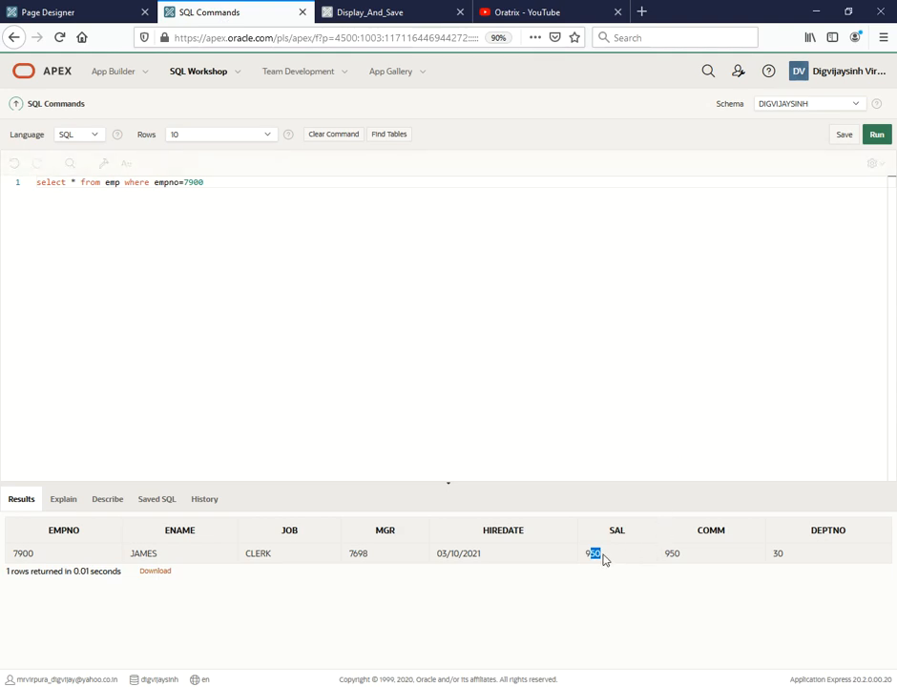
click(203, 183)
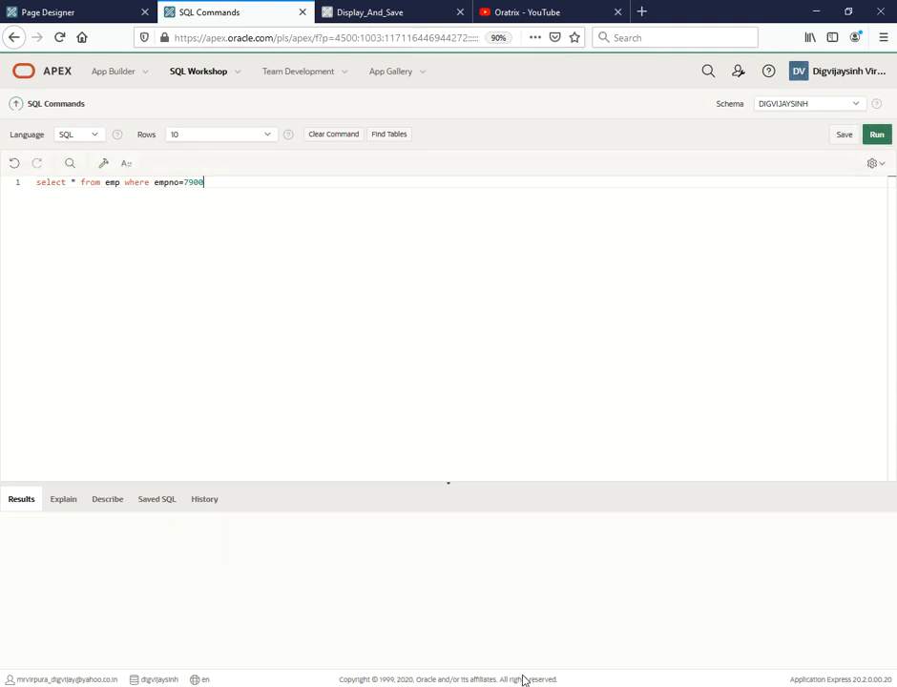
click(875, 134)
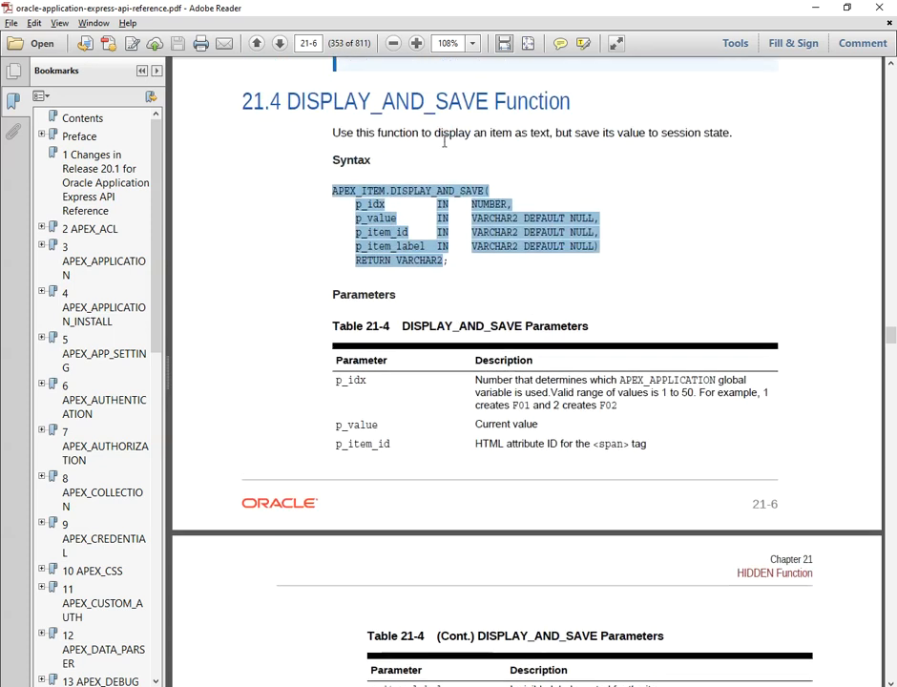
mouse_move(538, 141)
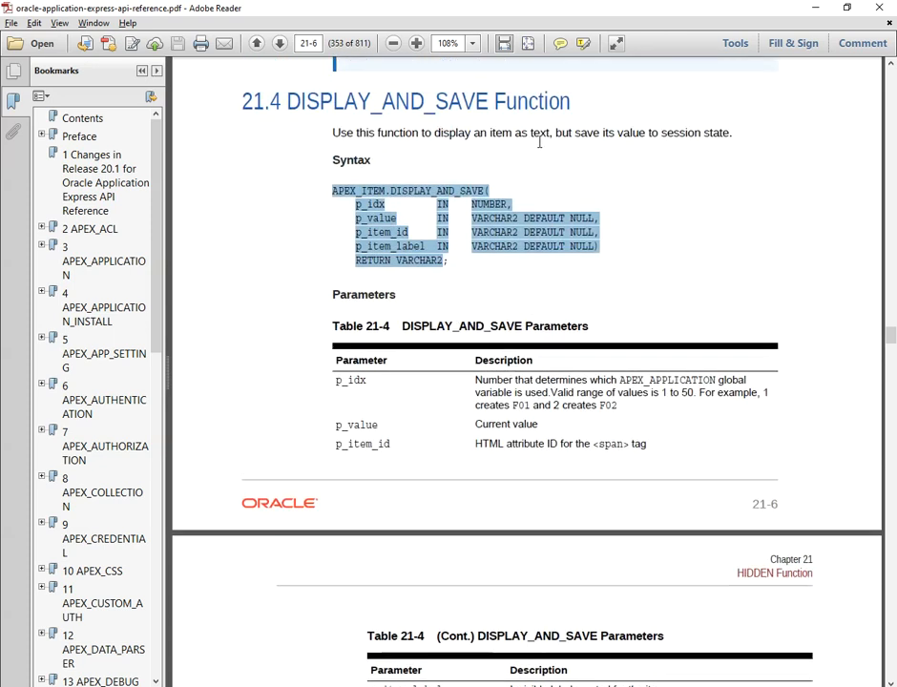
Scroll through section 21.4 DISPLAY_AND_SAVE's syntax, parameters and example.
scroll(down, 3)
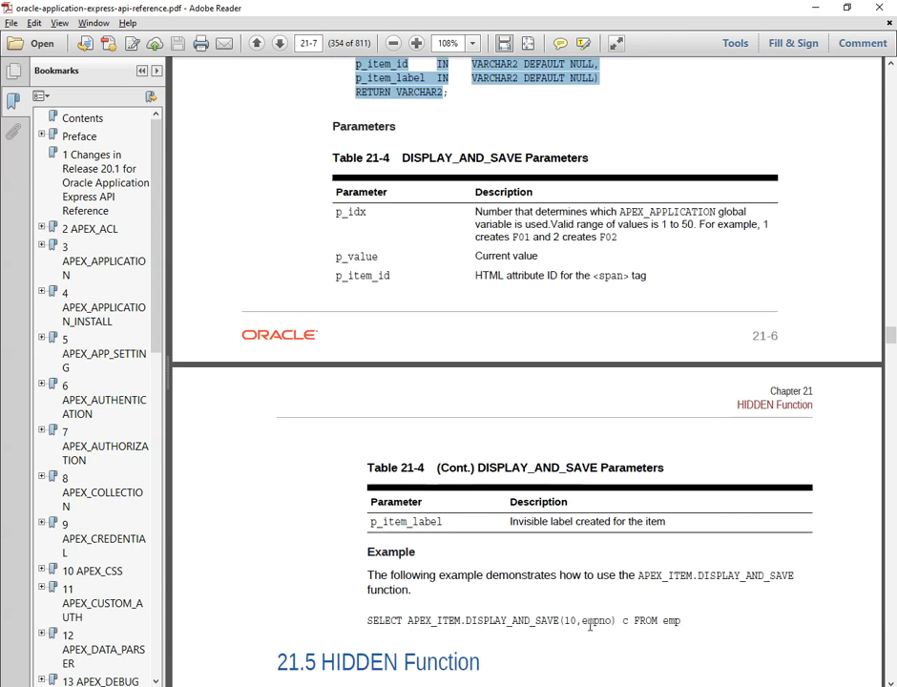
scroll(up, 3)
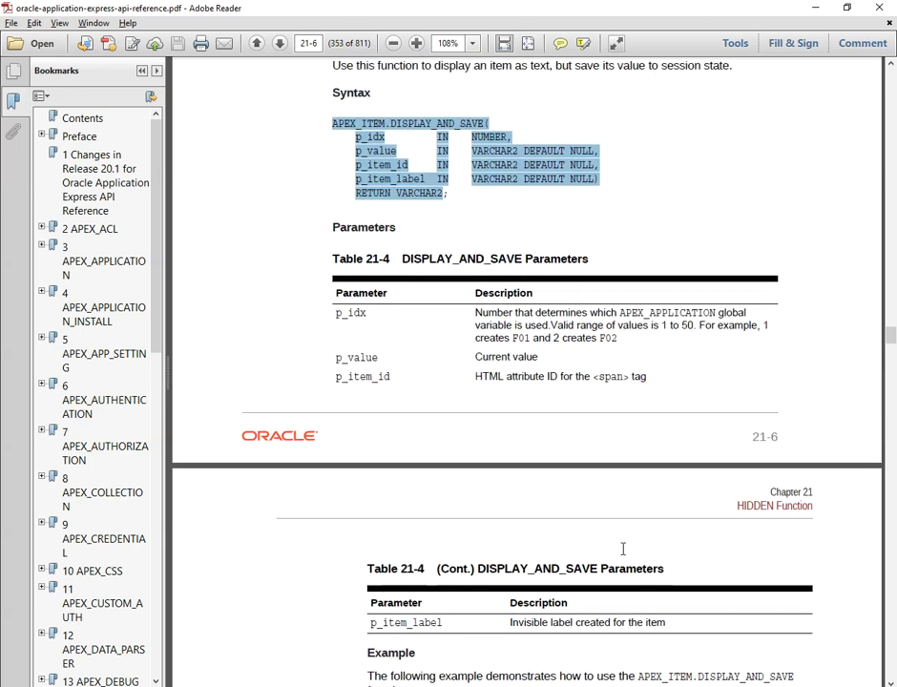
scroll(up, 3)
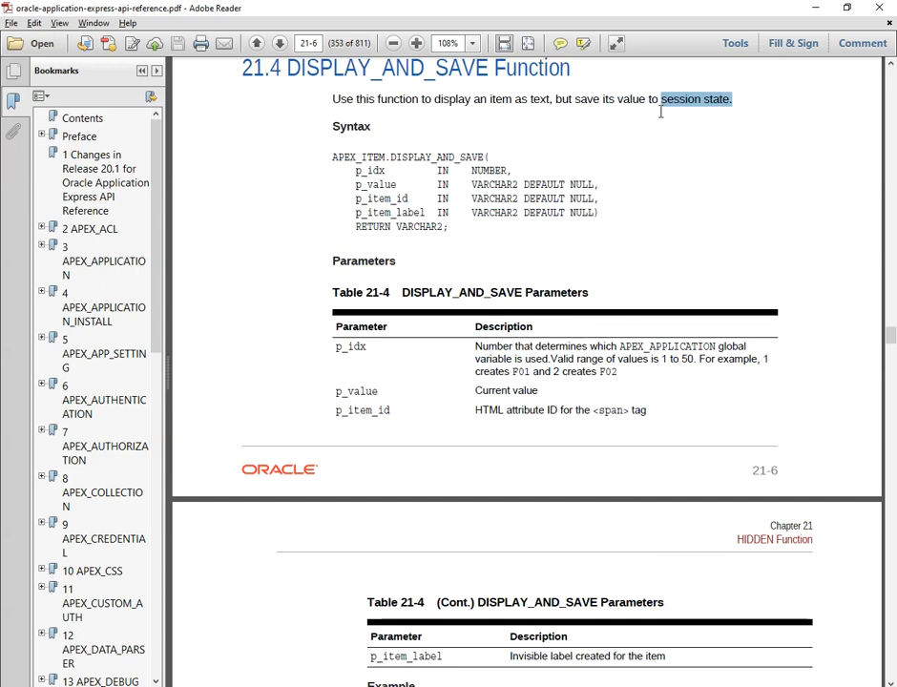
mouse_move(672, 191)
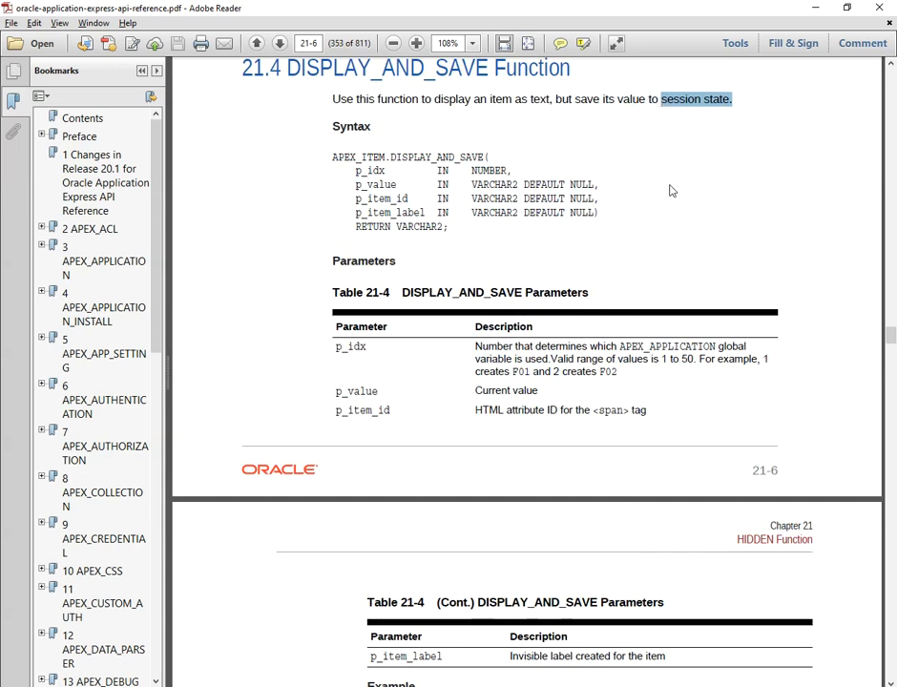
scroll(down, 3)
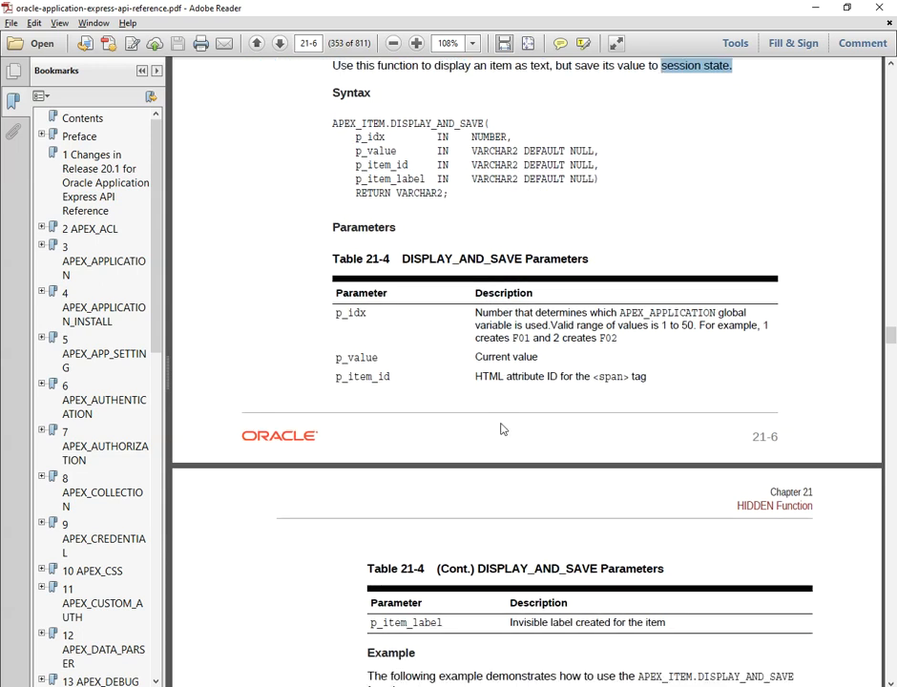
mouse_move(640, 332)
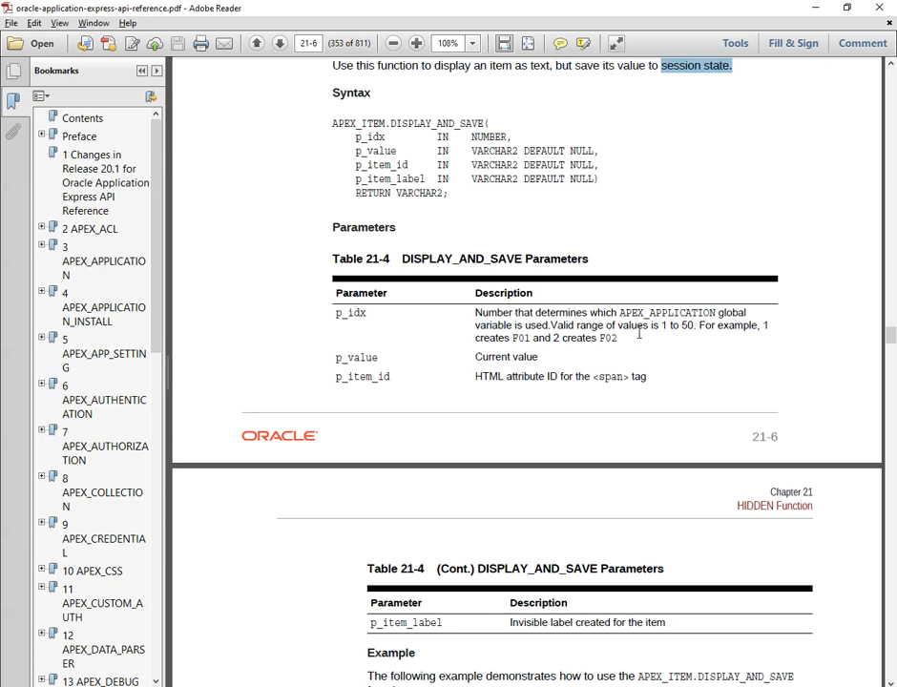
scroll(down, 3)
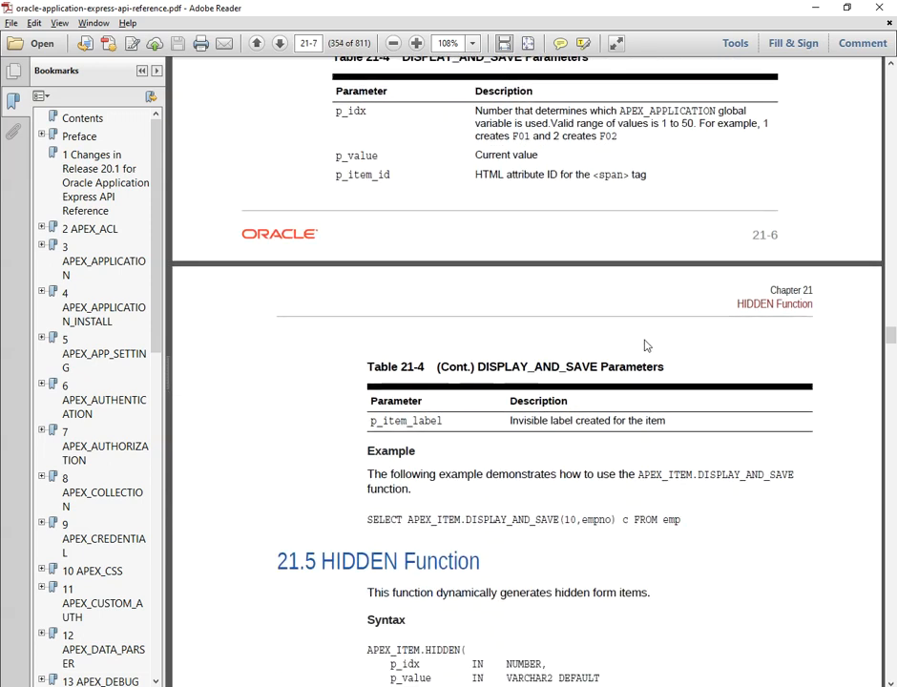
Scroll through section 21.5 HIDDEN Function's syntax, parameters and example.
scroll(down, 3)
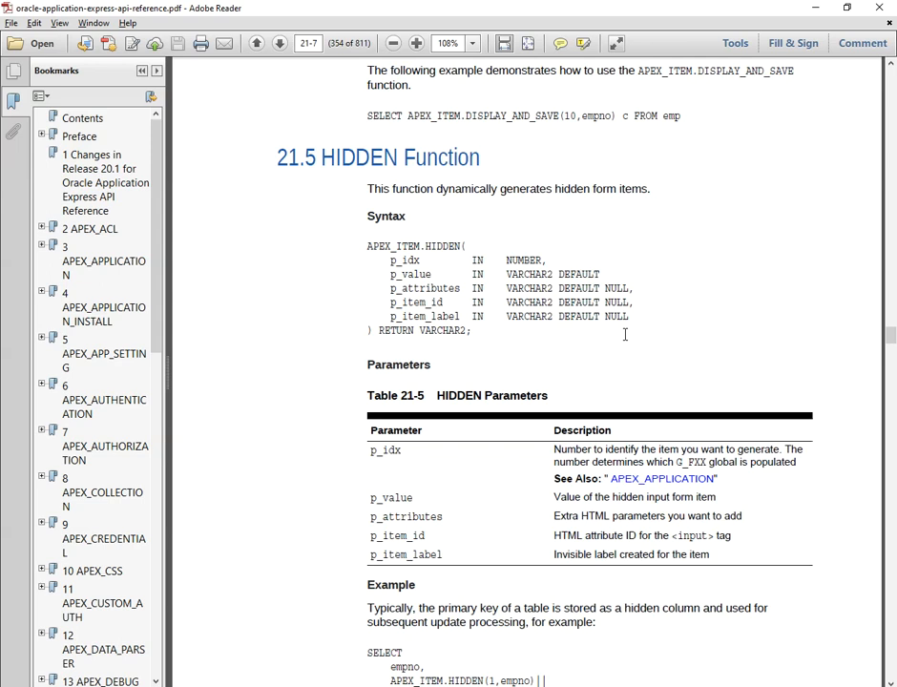
mouse_move(623, 344)
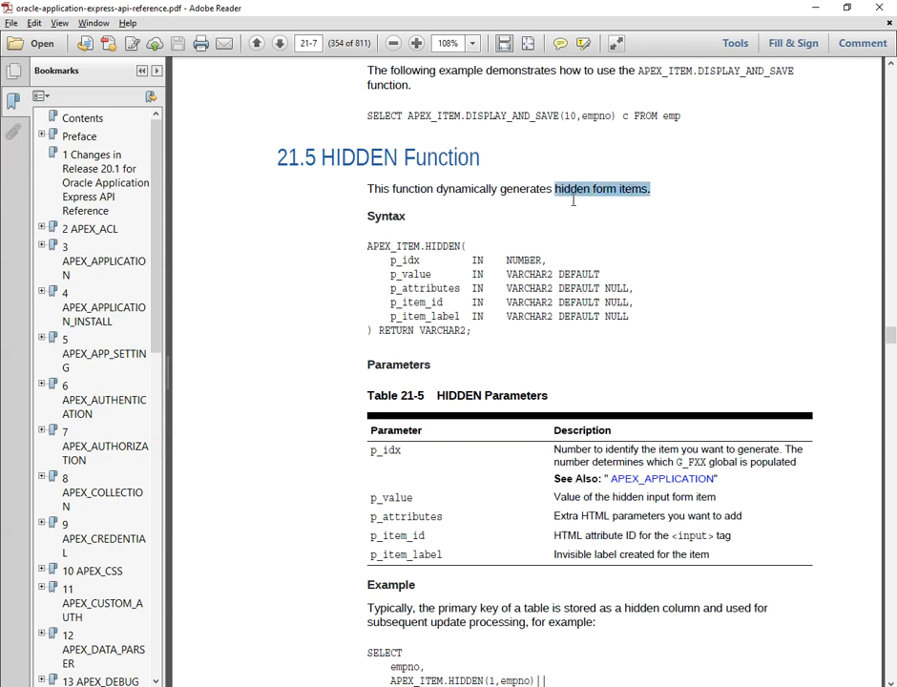
mouse_move(576, 350)
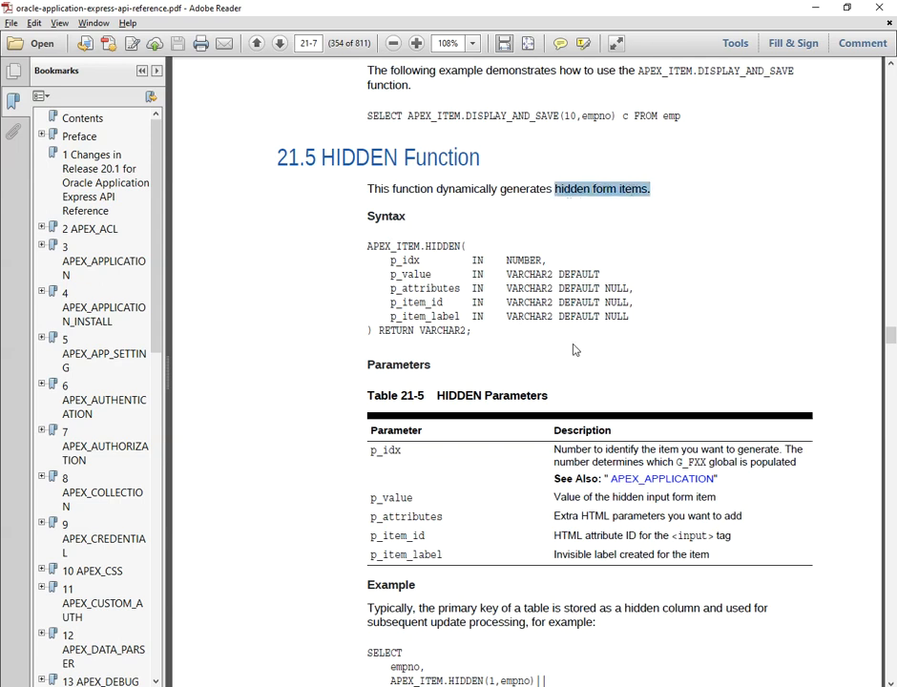
scroll(down, 3)
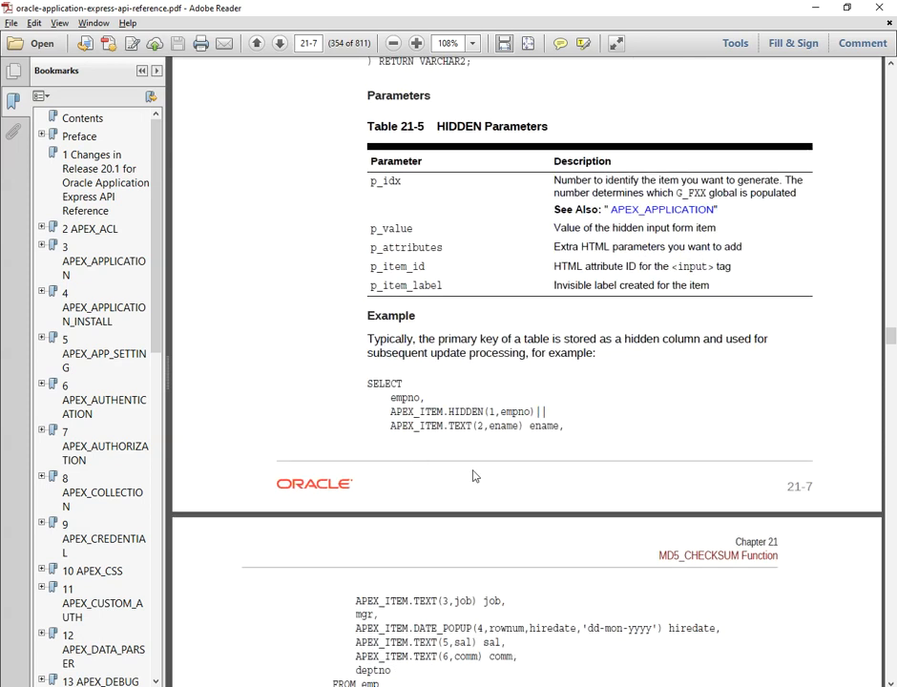
scroll(down, 3)
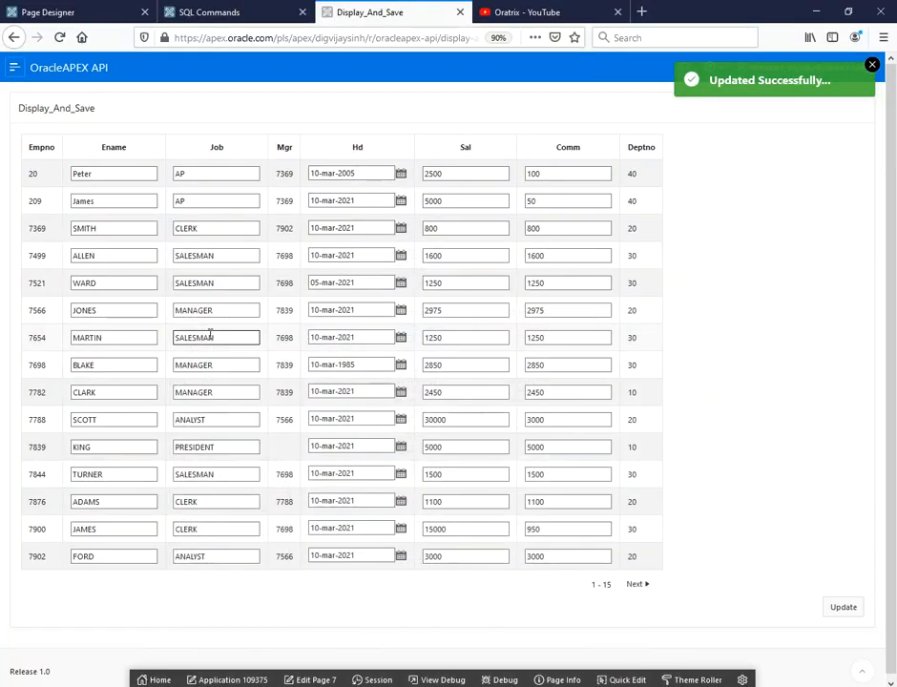
Return to the application home and open page 9, Hidden_Function_Demo.
click(46, 12)
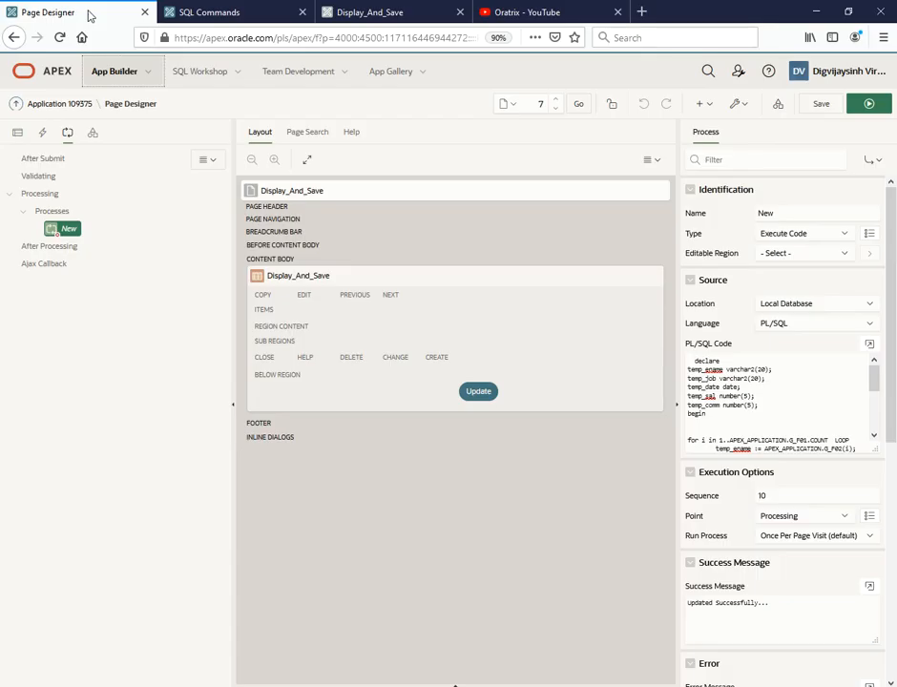
mouse_move(57, 103)
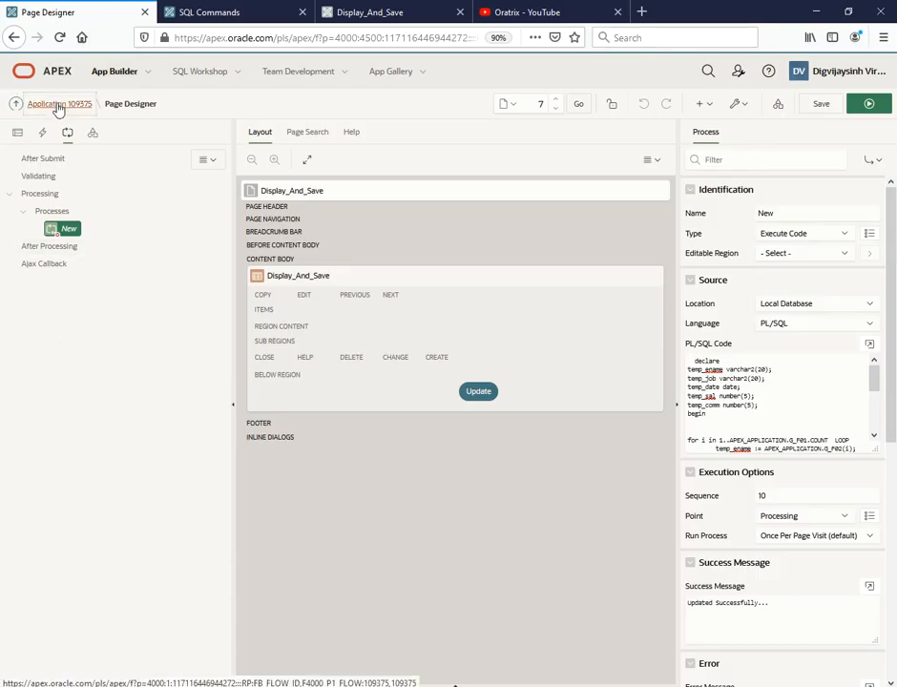
click(57, 103)
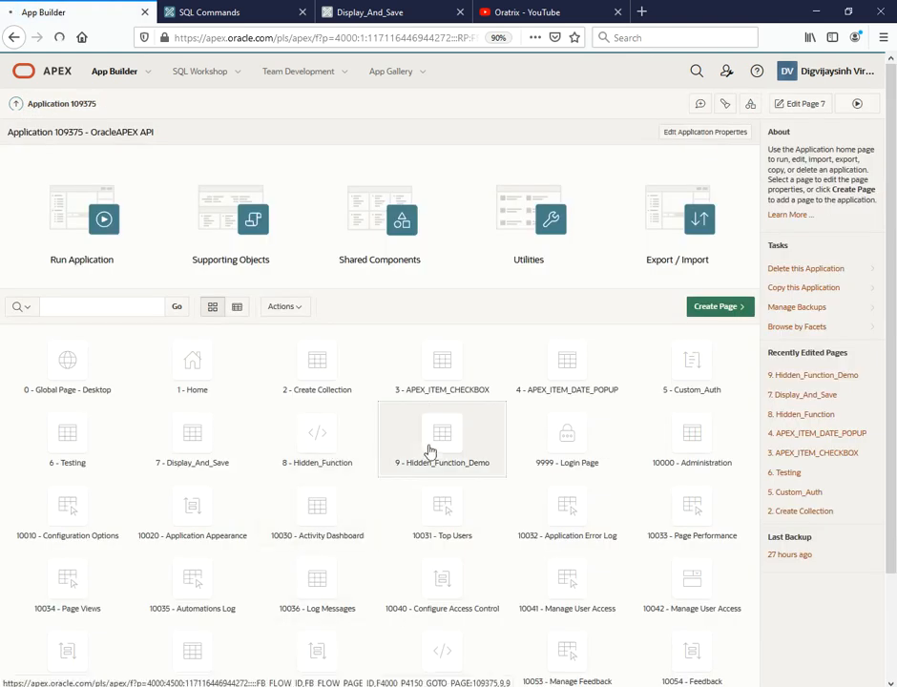
double_click(441, 439)
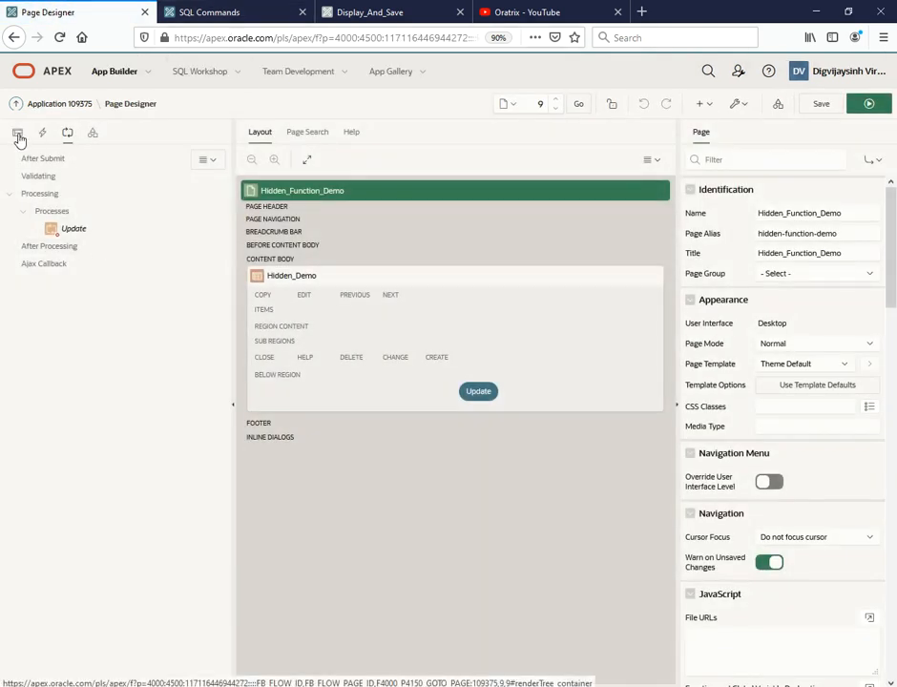
Select the Hidden_Demo report region in the Rendering tree to show its SQL query.
click(17, 134)
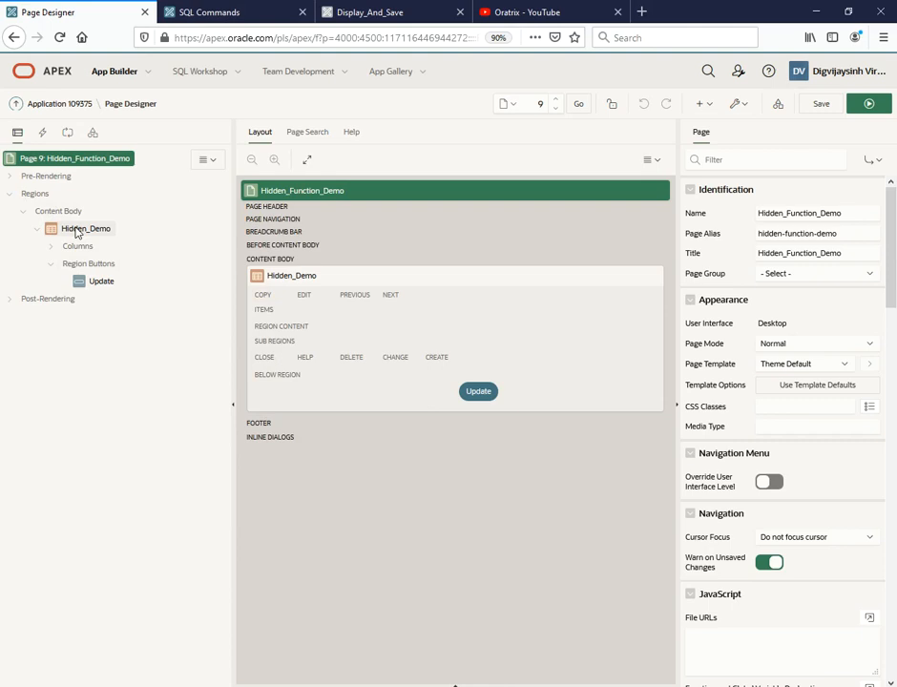
click(34, 192)
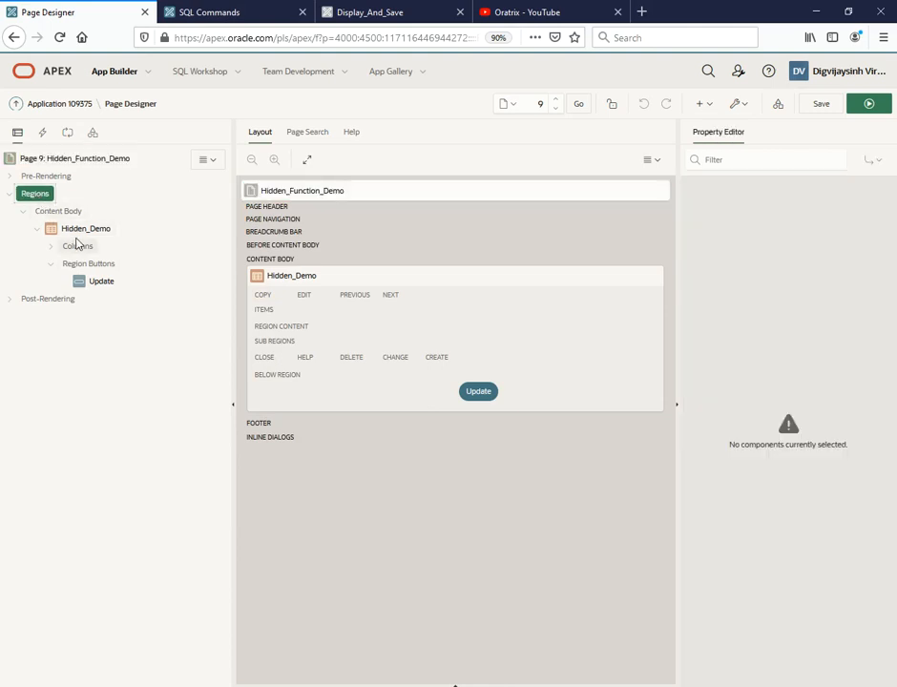
click(86, 229)
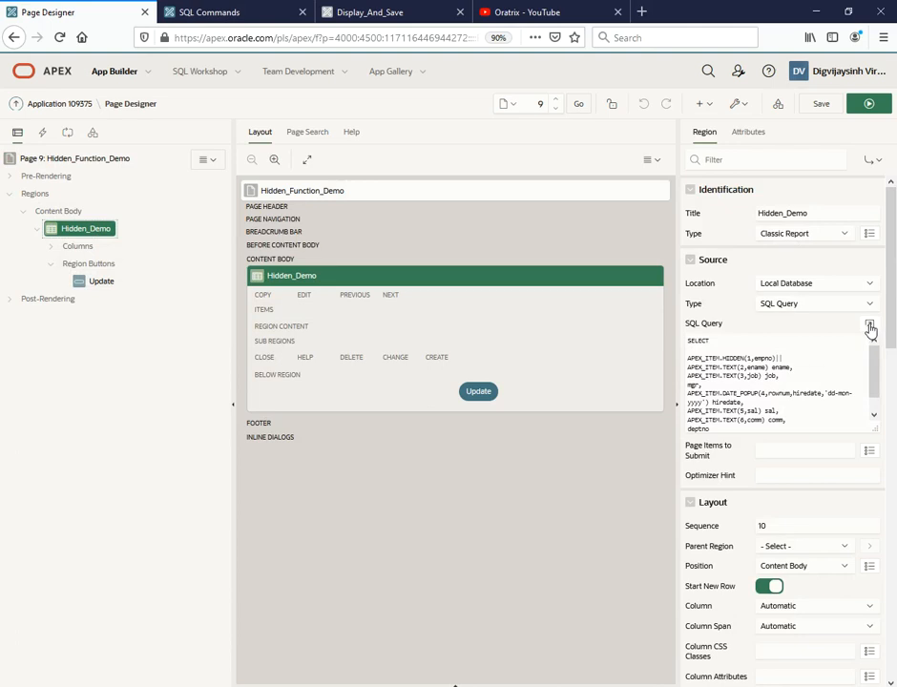
Review the Hidden_Demo query in the code editor, highlighting its APEX_ITEM.HIDDEN and APEX_ITEM.TEXT calls.
click(870, 328)
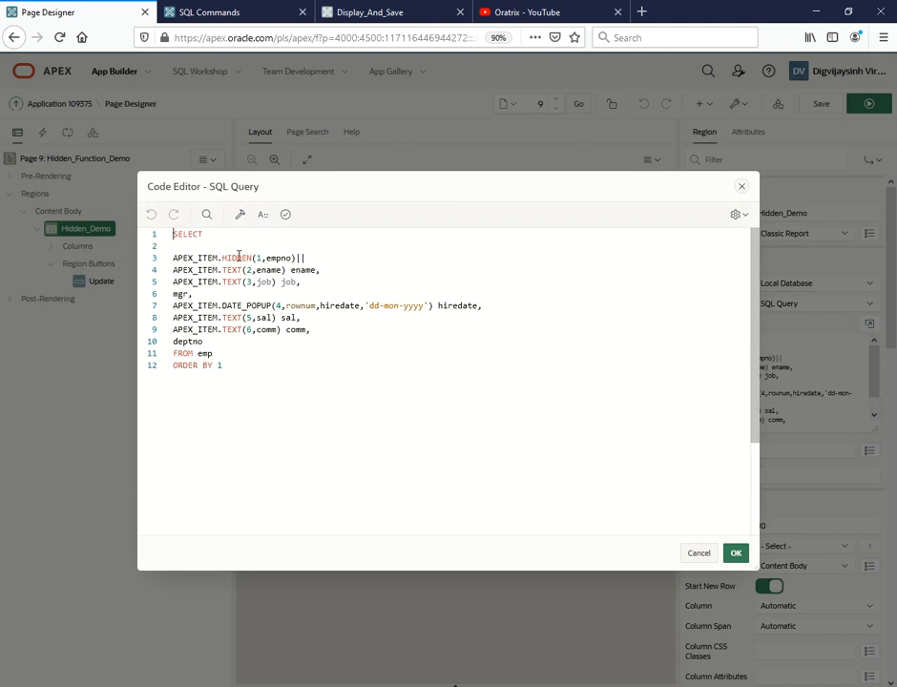
double_click(234, 258)
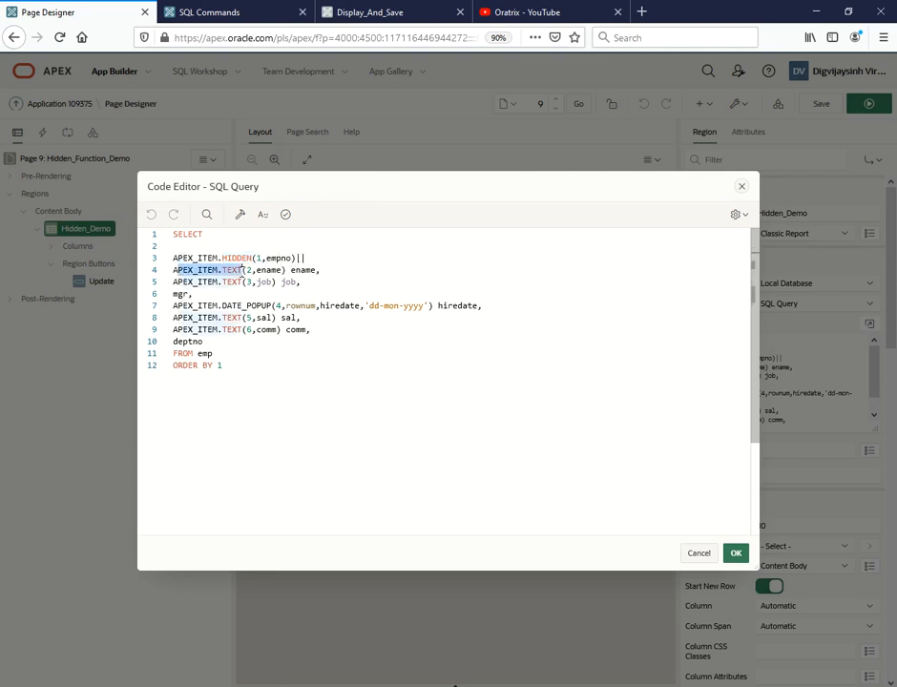
drag(172, 269, 248, 328)
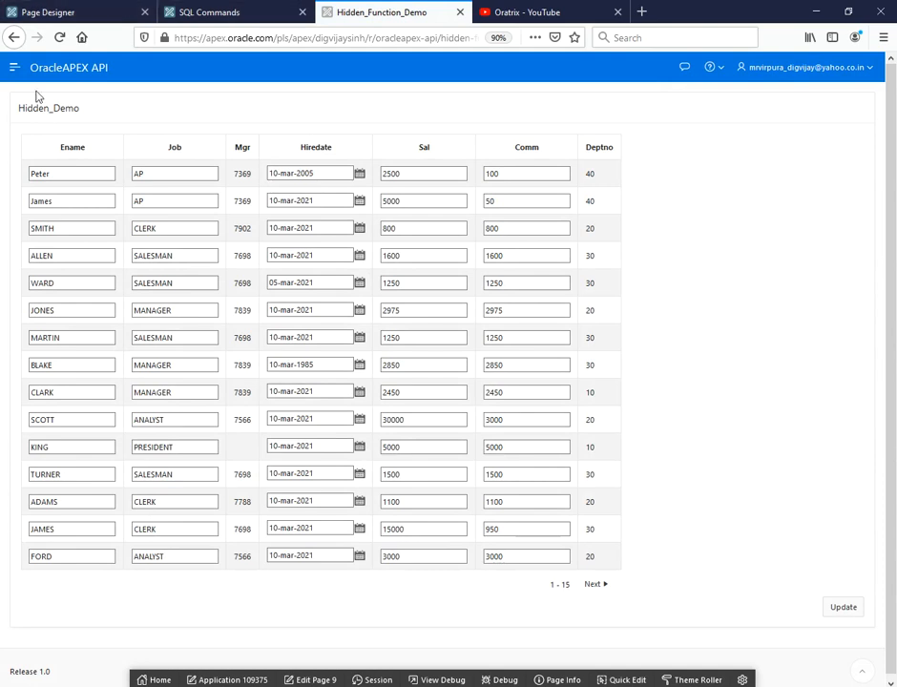
mouse_move(27, 181)
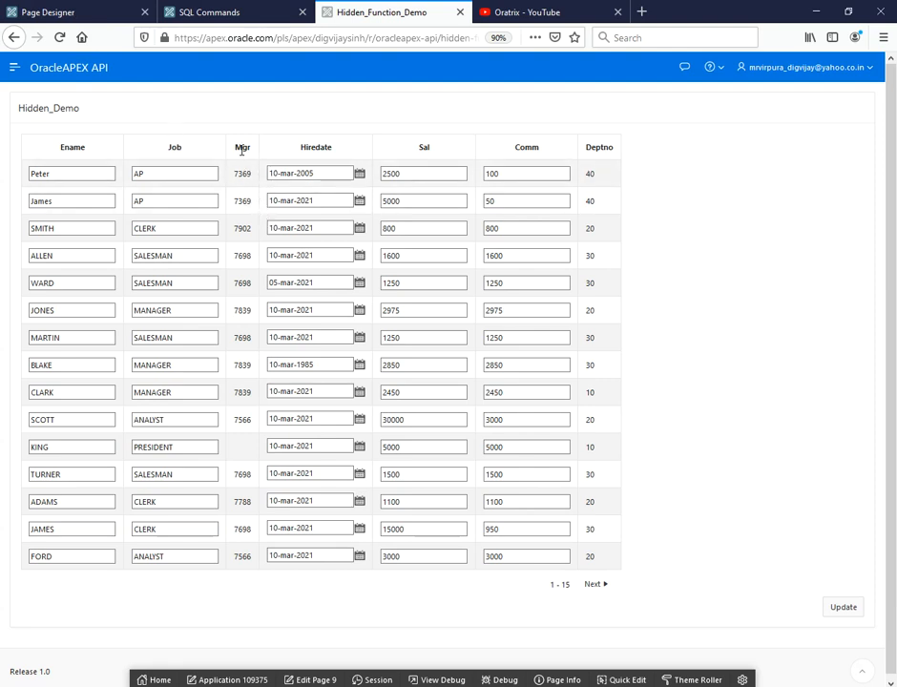
Return from the running Hidden_Function_Demo report to the Page Designer browser tab.
double_click(600, 147)
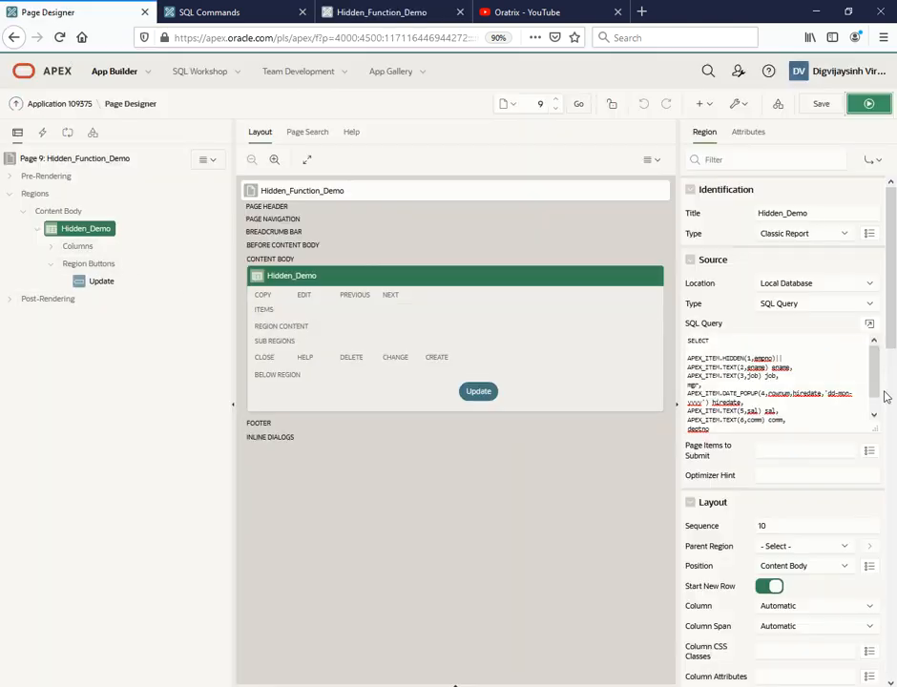
Validate the Hidden_Demo SQL query in the code editor, then save and run page 9.
click(870, 322)
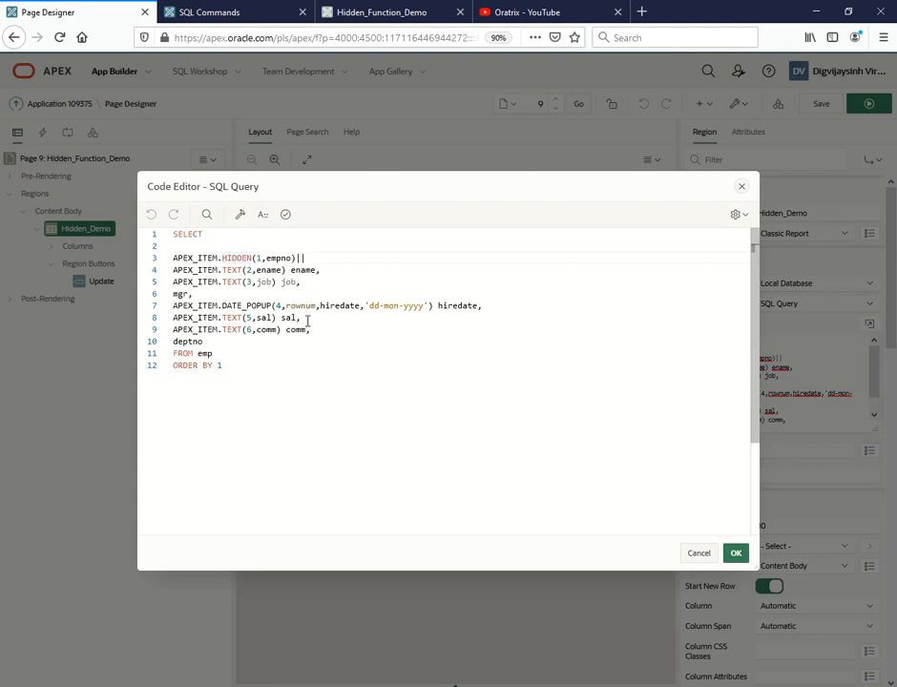
click(286, 214)
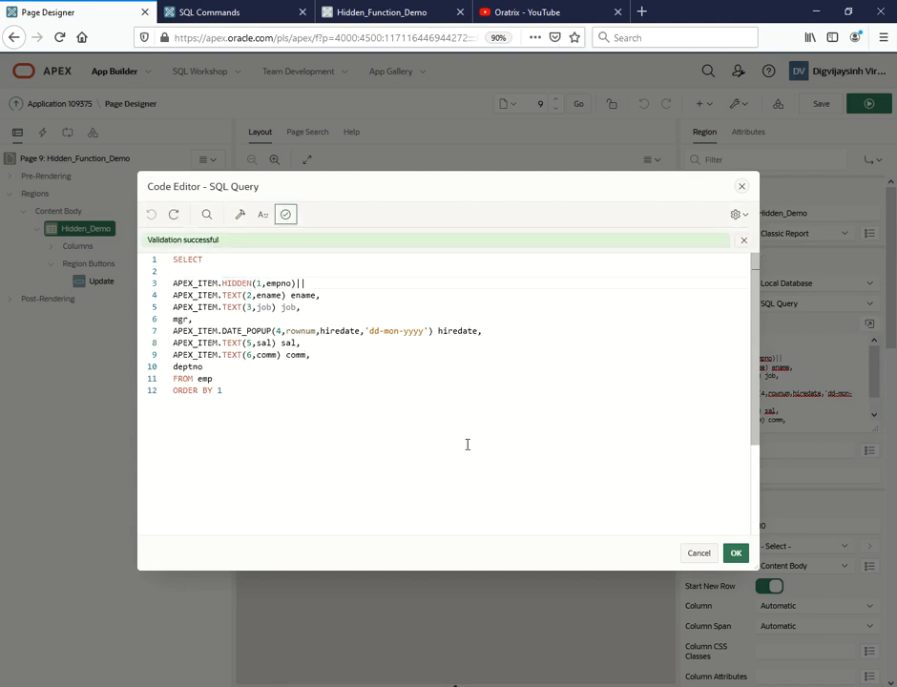
click(736, 554)
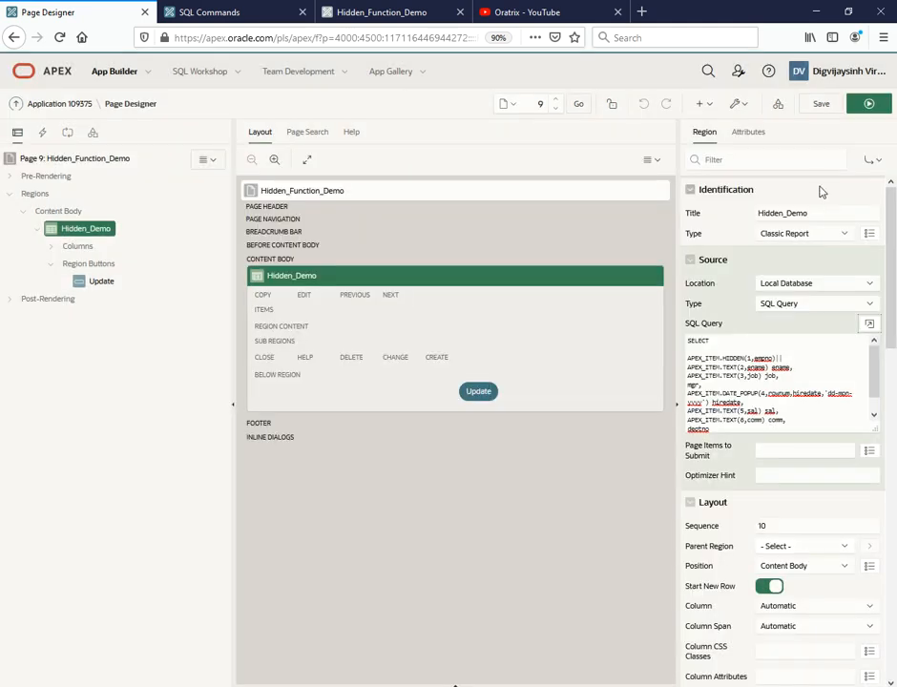
click(870, 322)
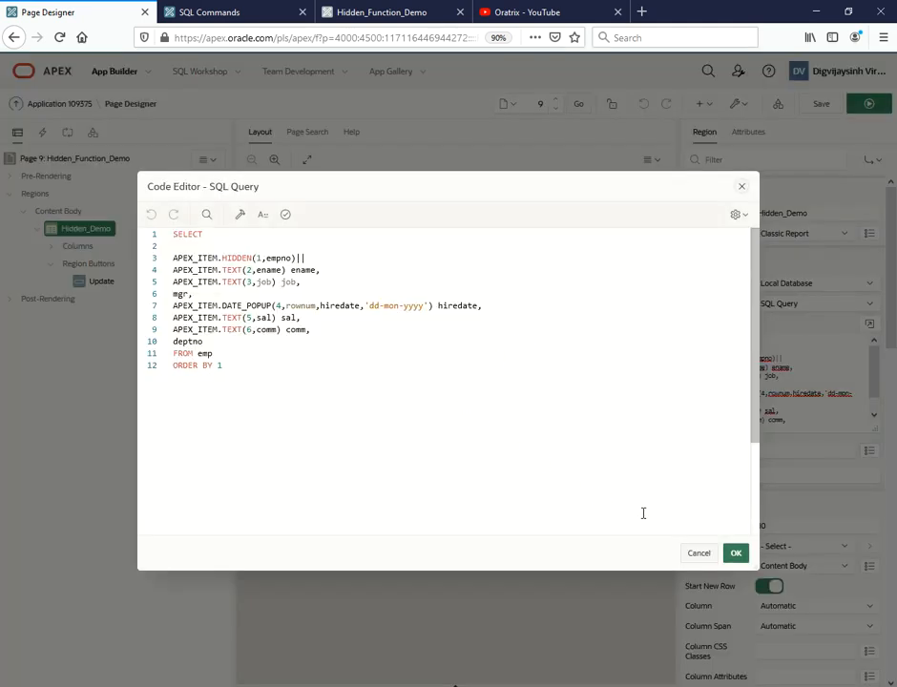
click(737, 554)
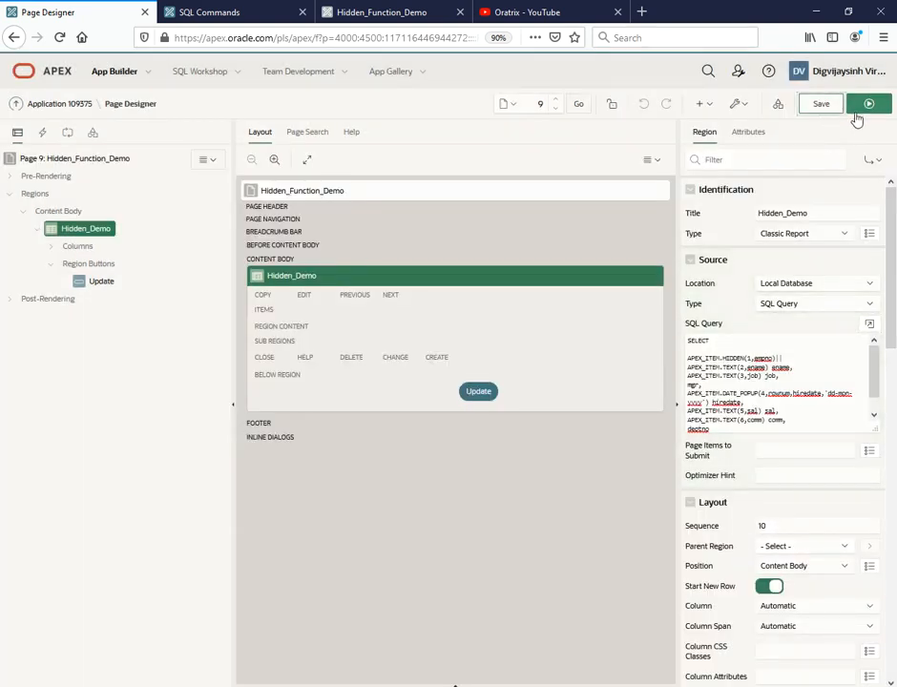
click(869, 103)
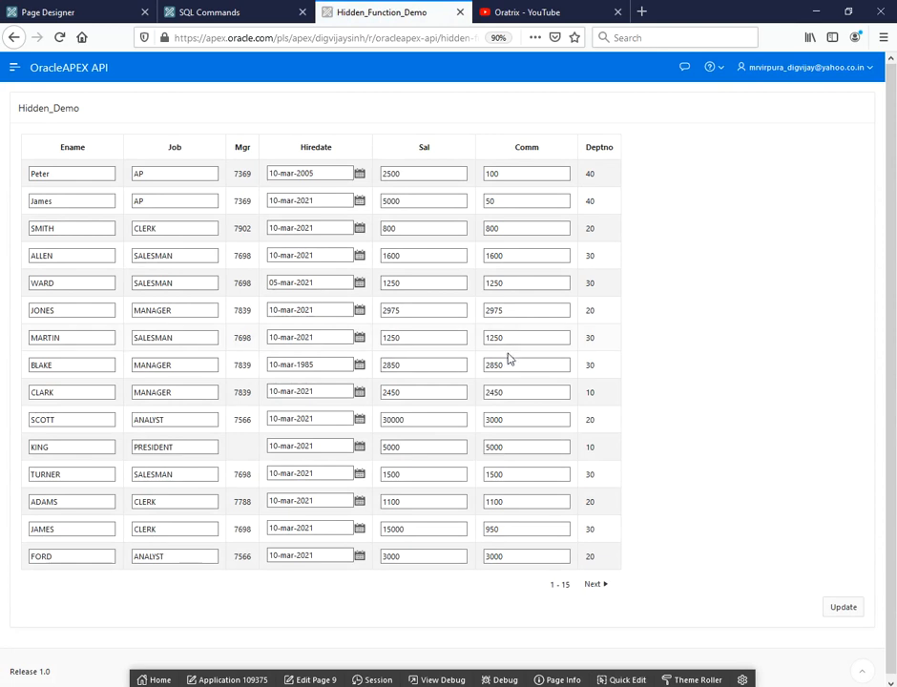
Use Edit Page 9 on the developer toolbar to return to Page Designer.
click(424, 420)
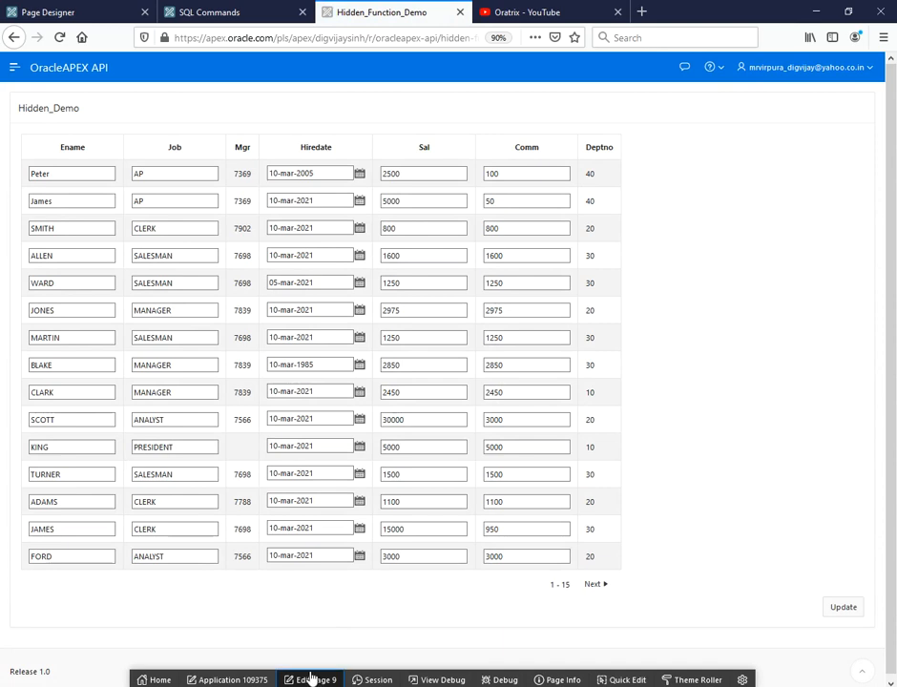
click(309, 679)
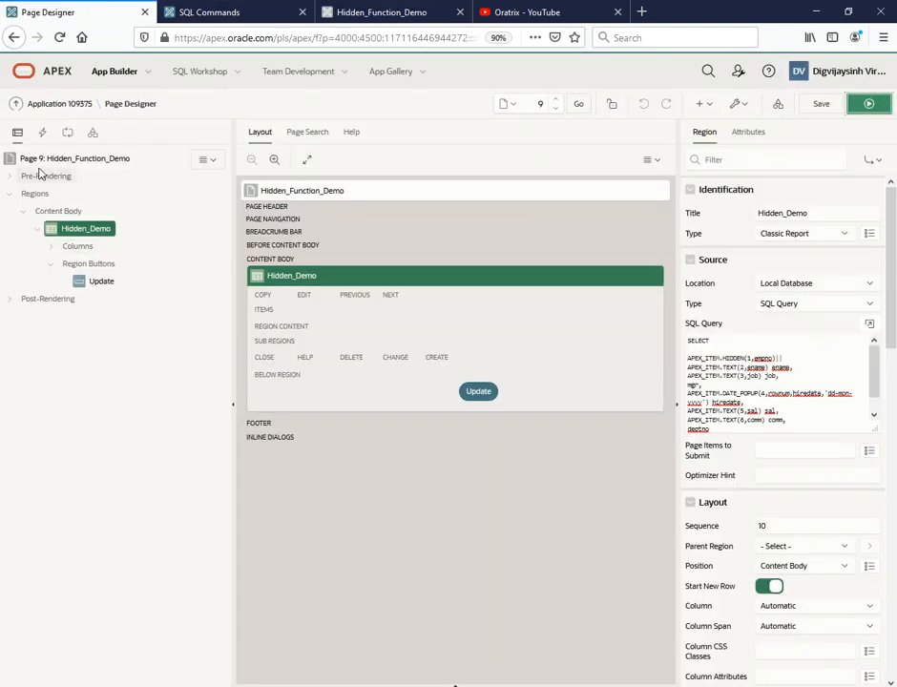
Select the Update button, show the Update process and view its PL/SQL code in the editor.
click(101, 281)
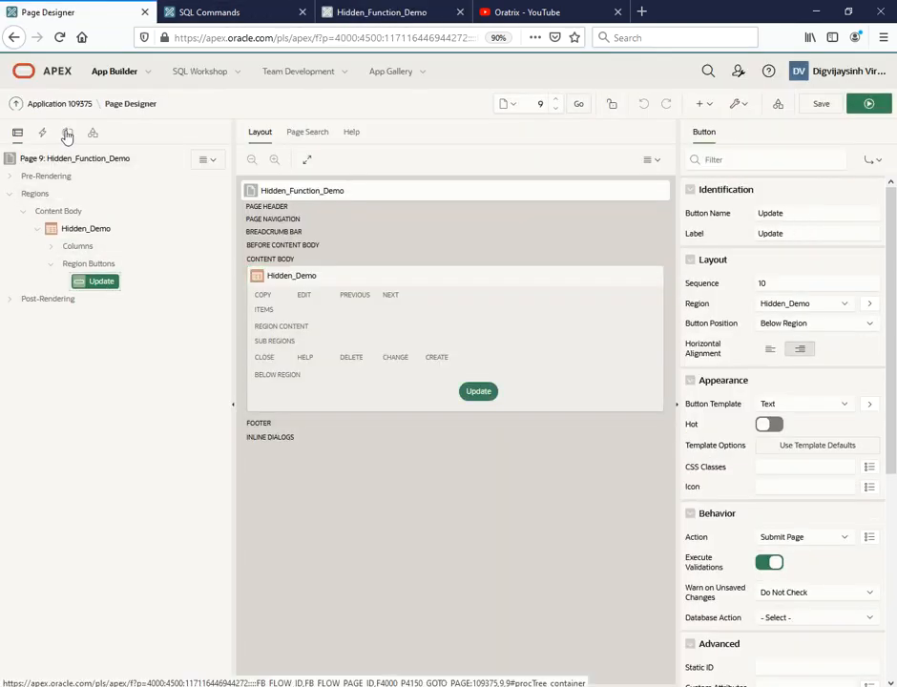
click(42, 134)
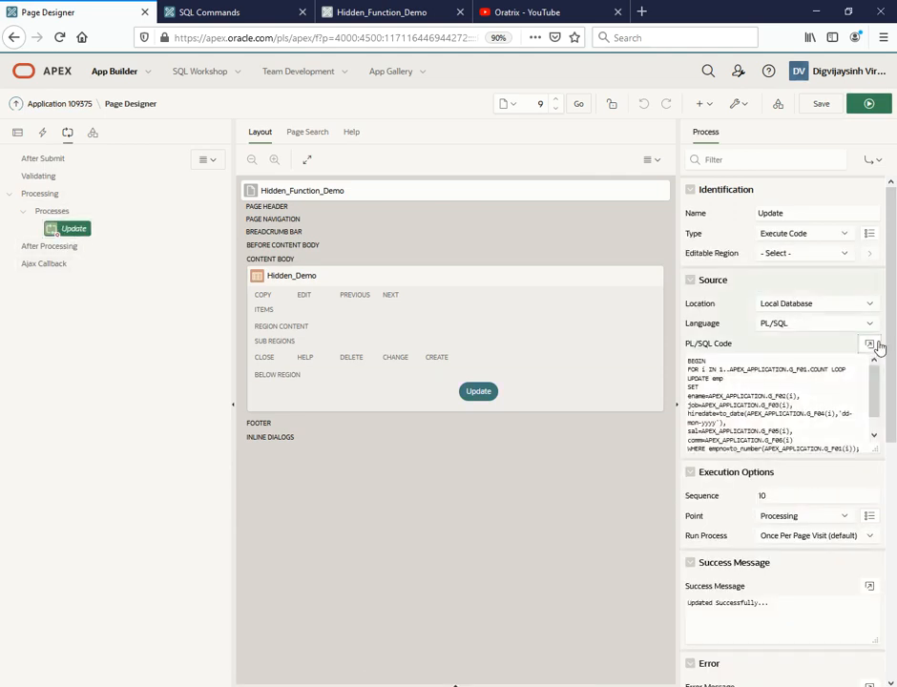
click(871, 343)
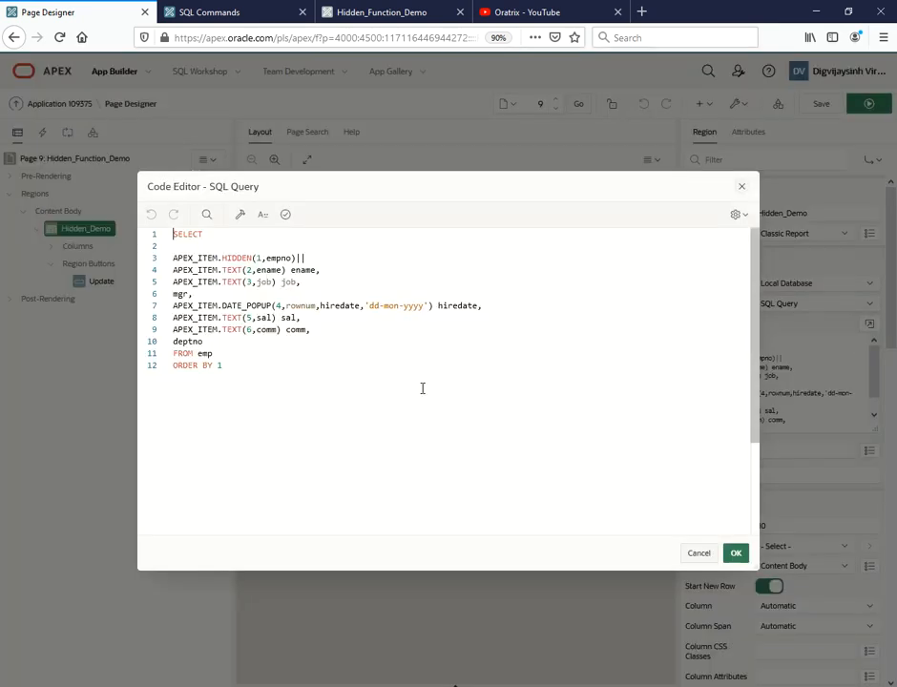
Enter the FOR loop UPDATE emp using APEX_APPLICATION.G_F01–G_F06 in the Update process and validate it successfully.
key(ctrl+a)
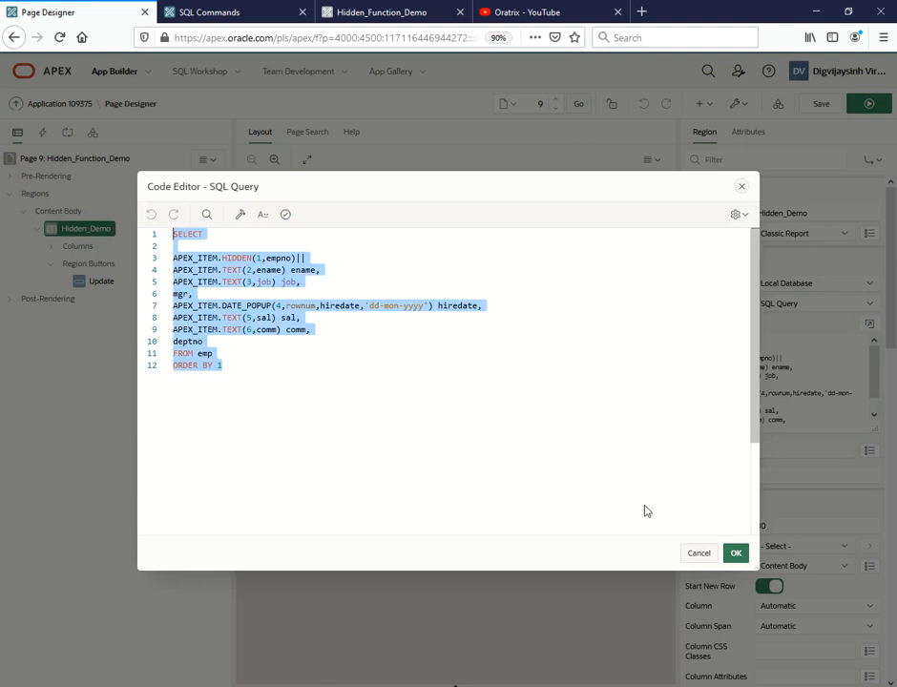
click(737, 553)
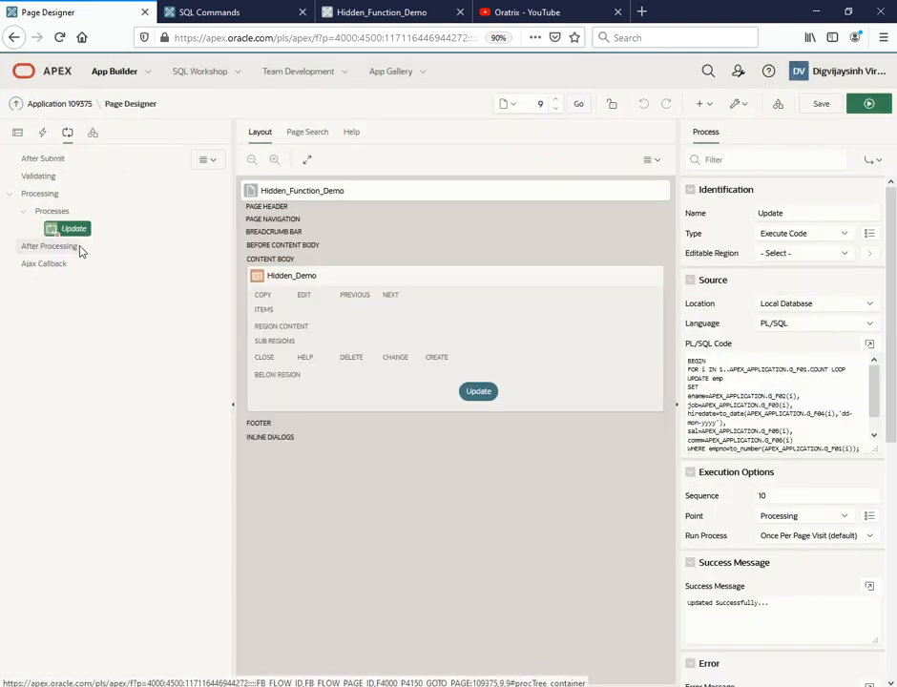
click(871, 344)
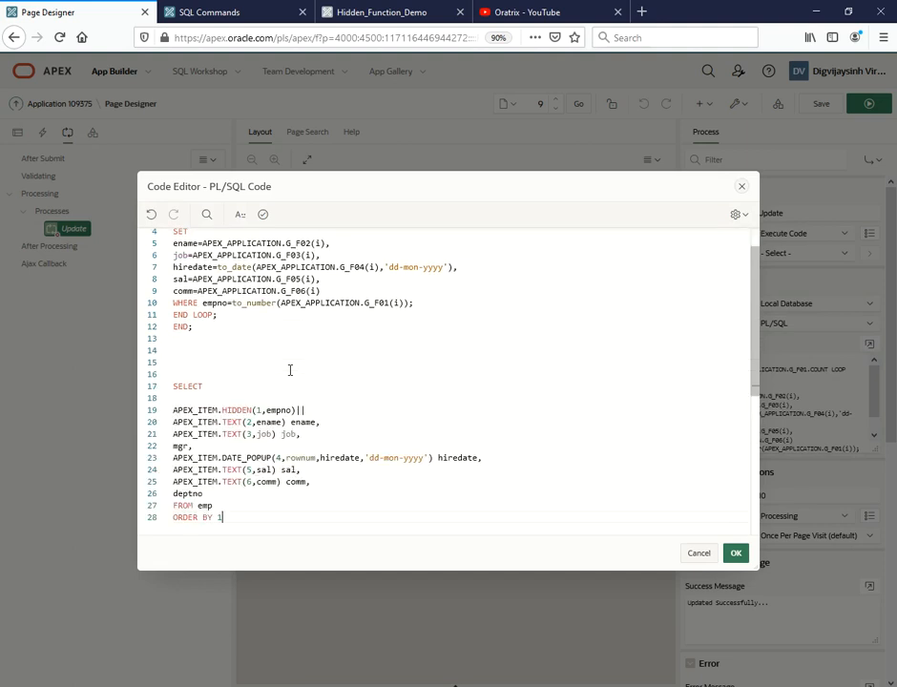
scroll(up, 3)
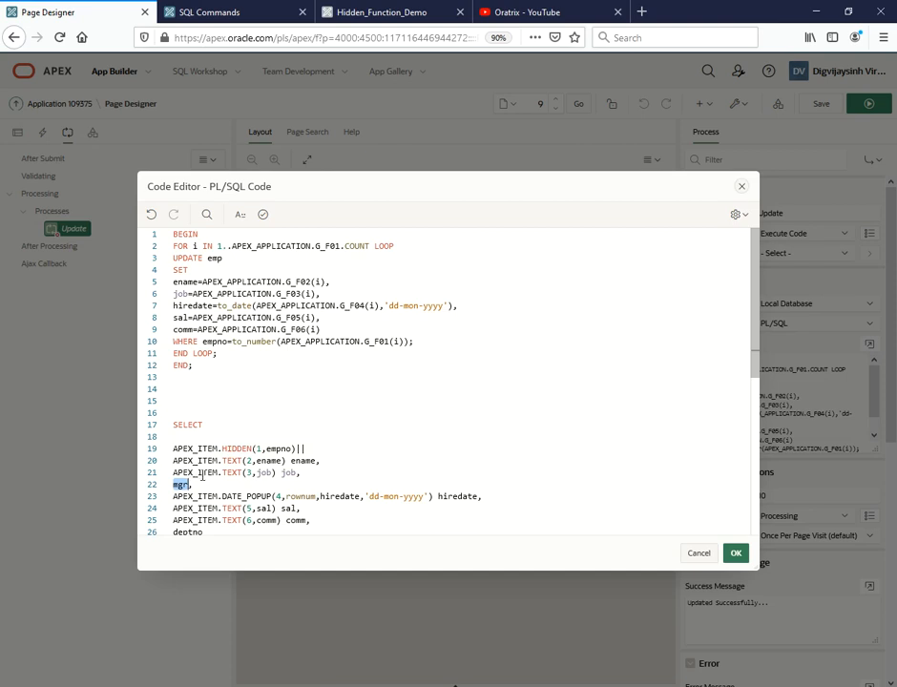
mouse_move(422, 277)
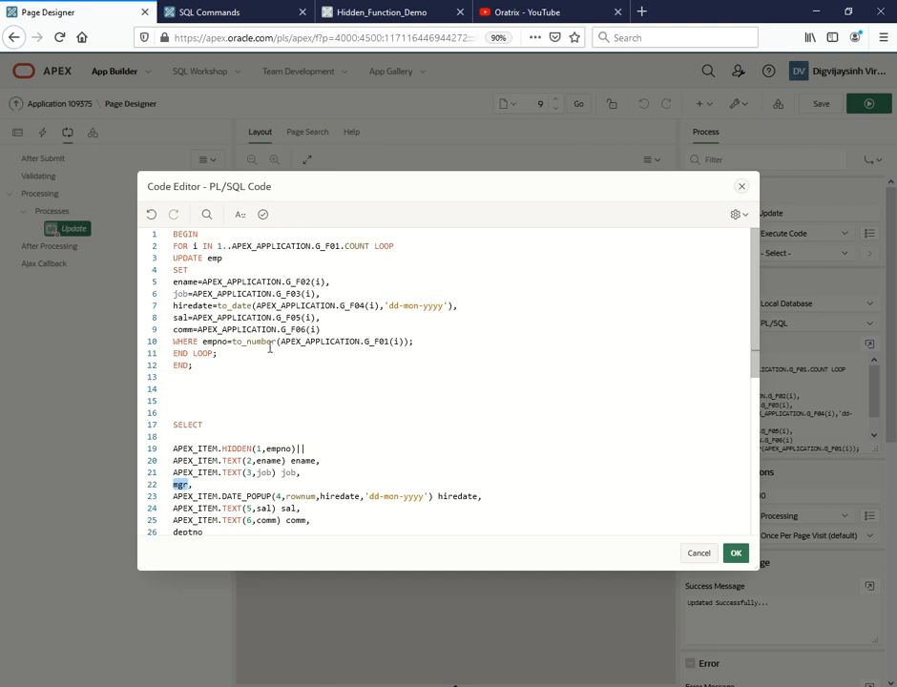
mouse_move(378, 359)
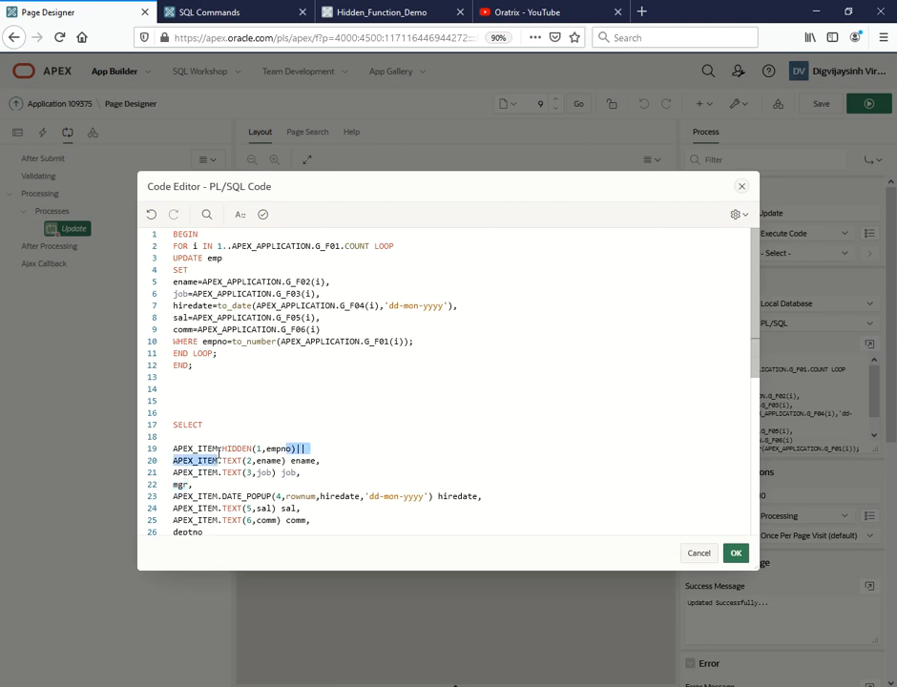
scroll(down, 3)
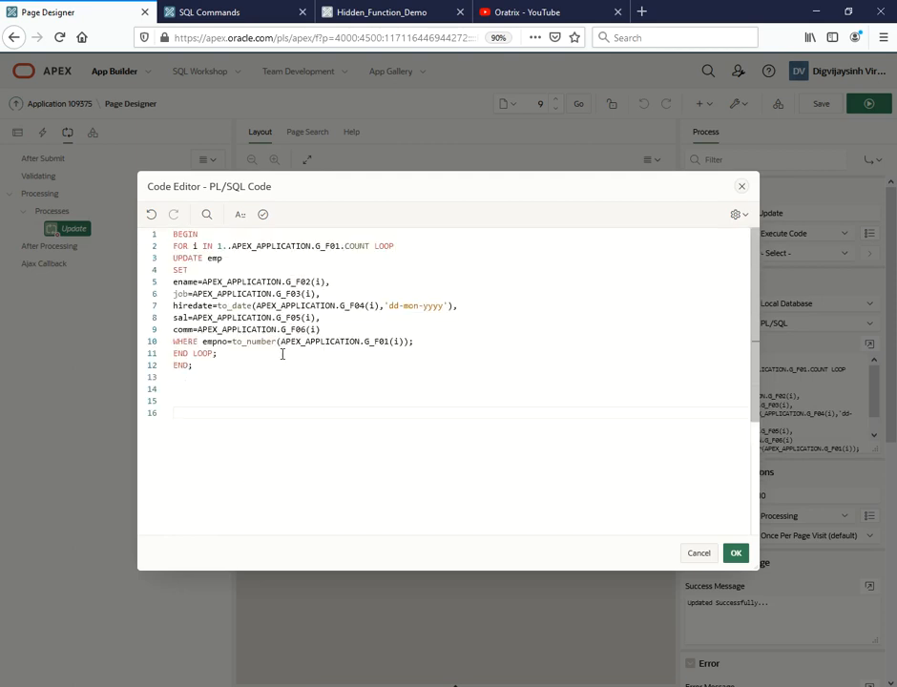
click(264, 214)
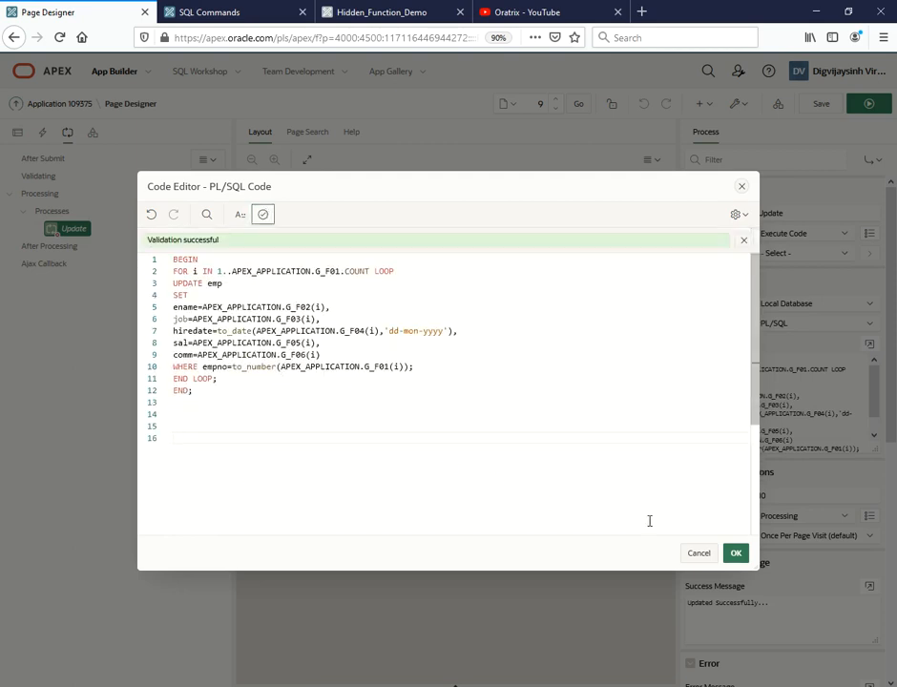
click(736, 554)
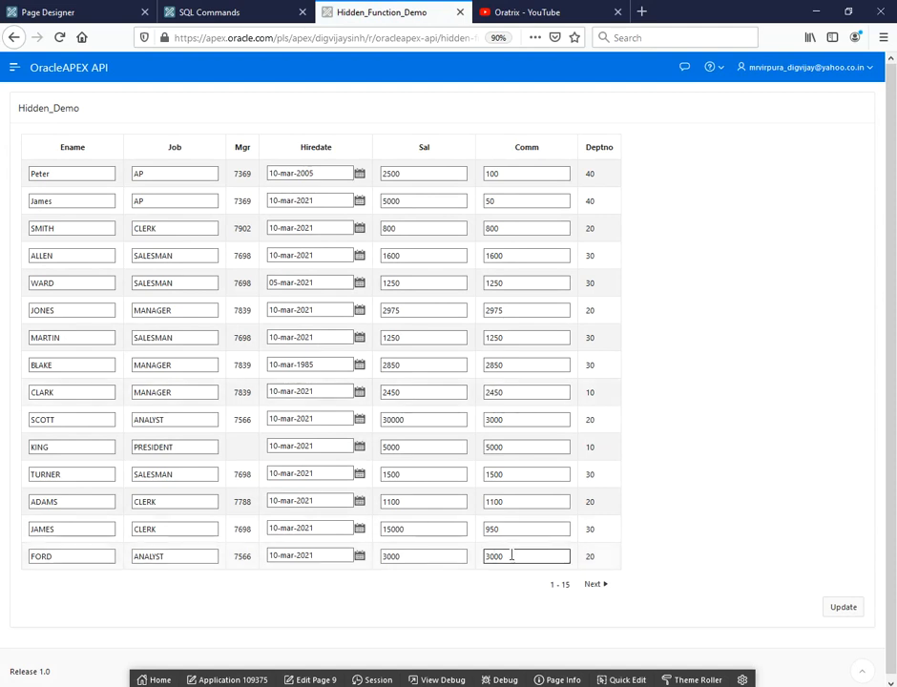
Close the code editor and focus SMITH's Sal and Ename fields on the running Hidden_Demo page.
click(526, 200)
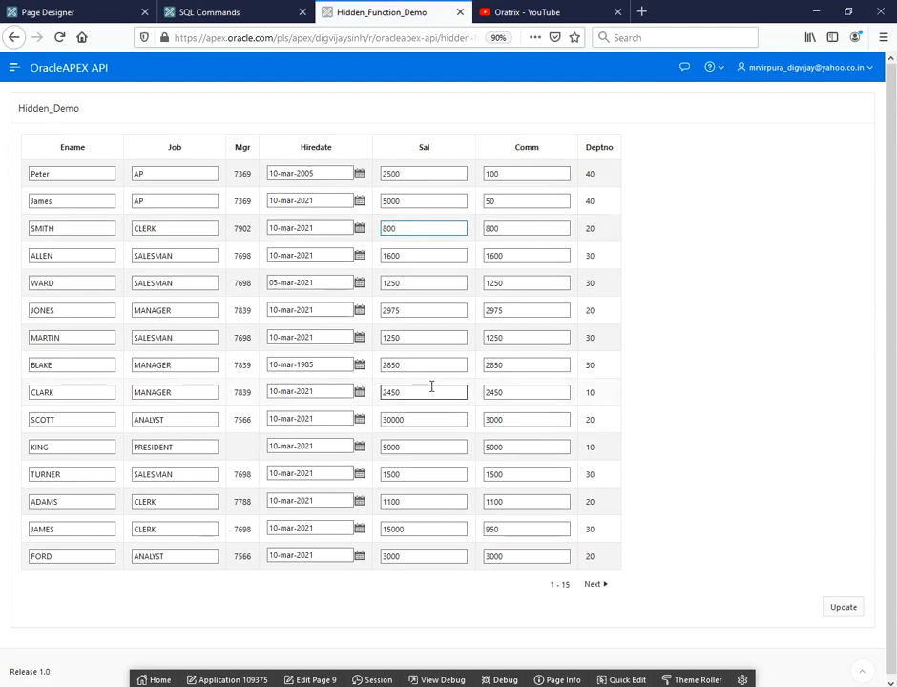
click(72, 229)
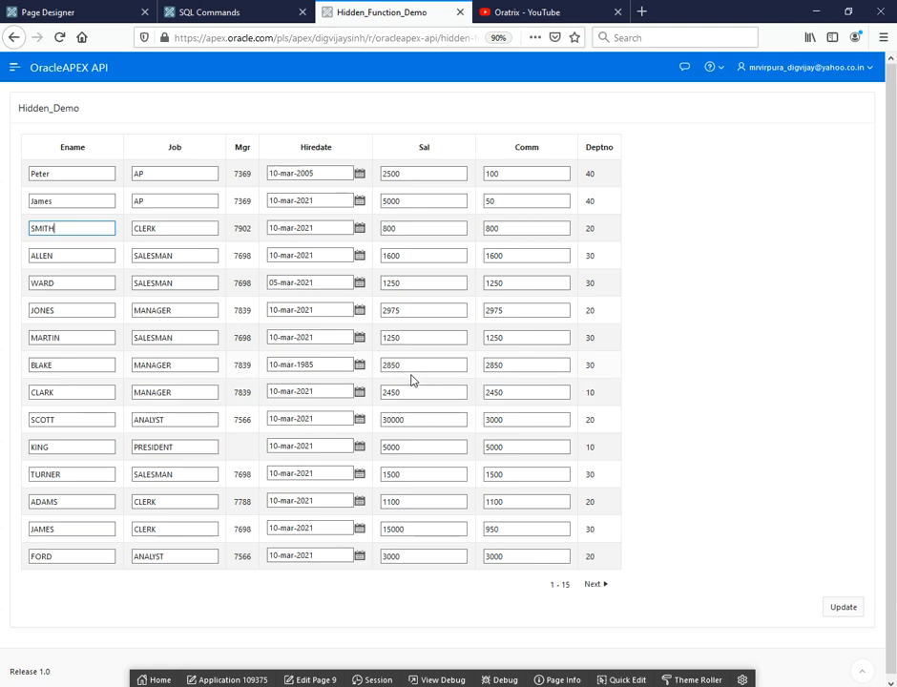
click(210, 12)
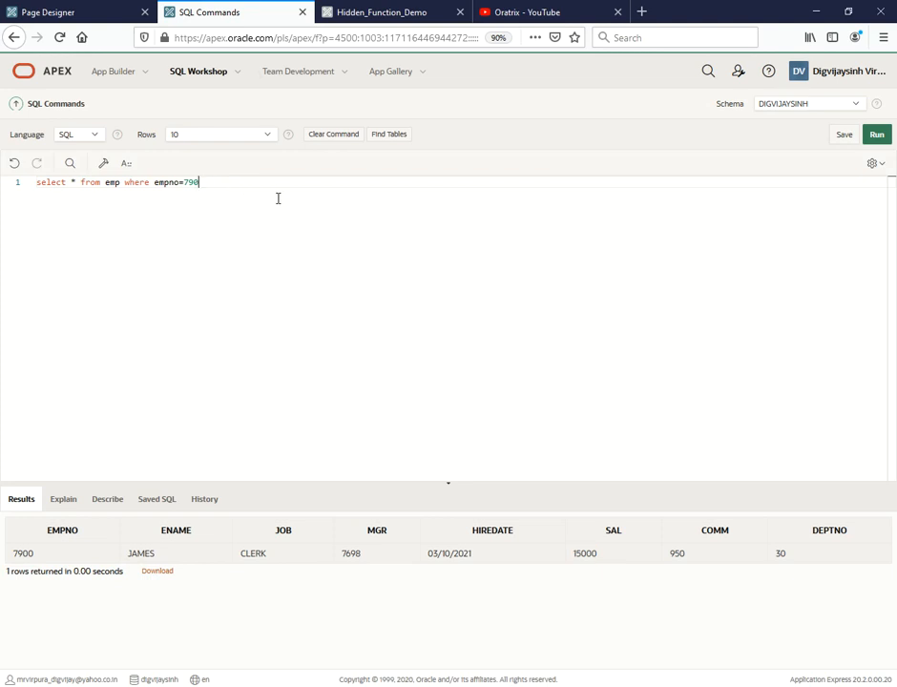
Run select * from emp where ename = 'SMI', then rerun it with a like condition.
text(ename)
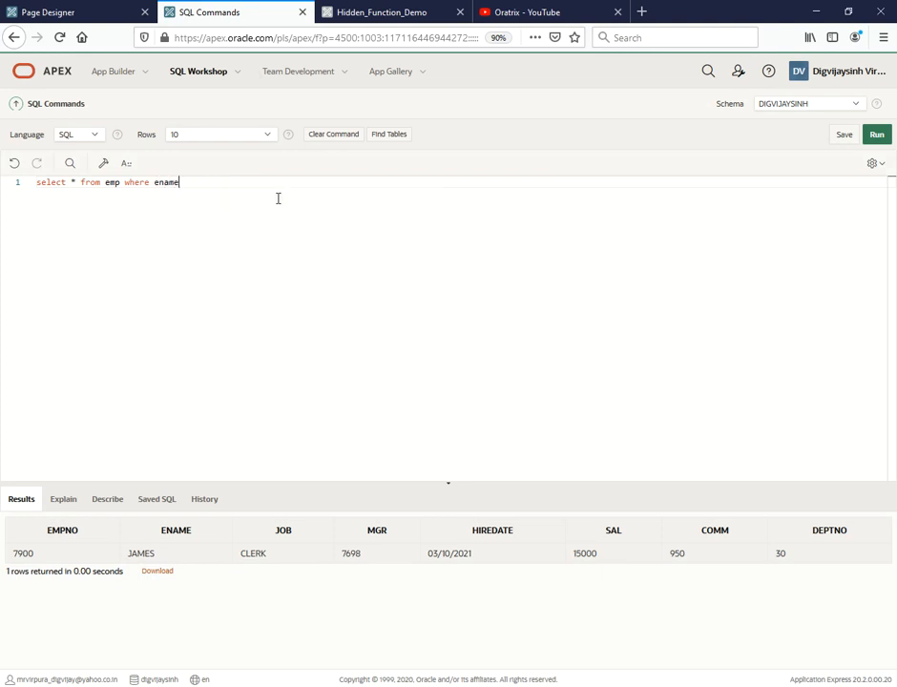
text(= 'SMI')
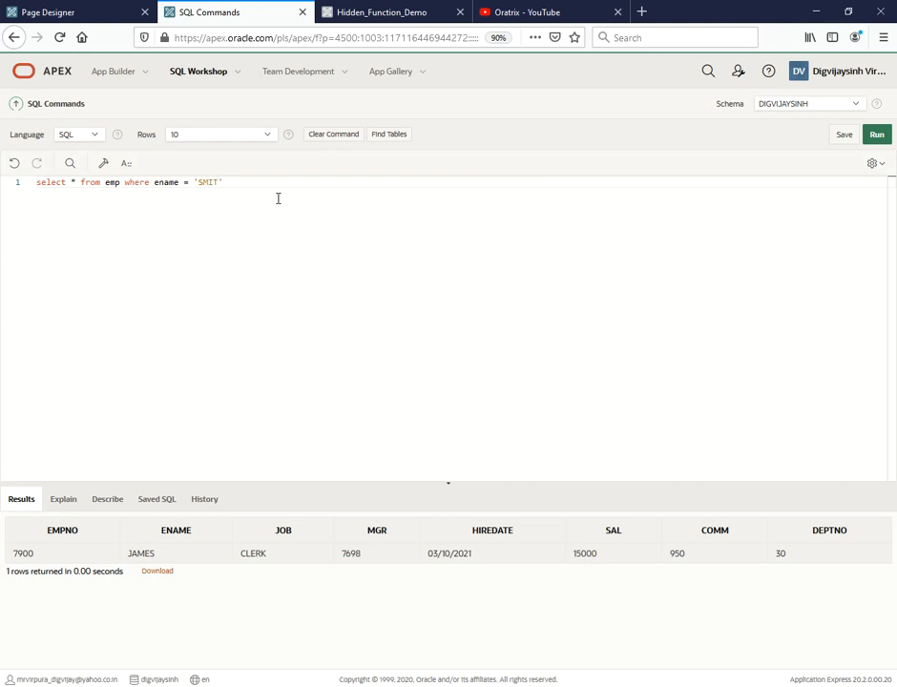
mouse_move(876, 134)
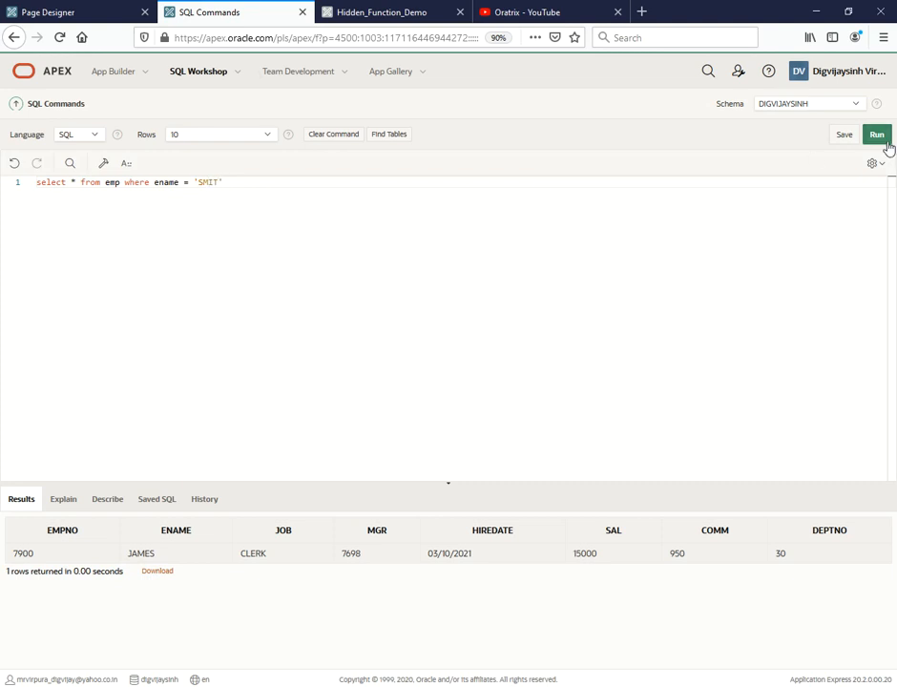
click(876, 133)
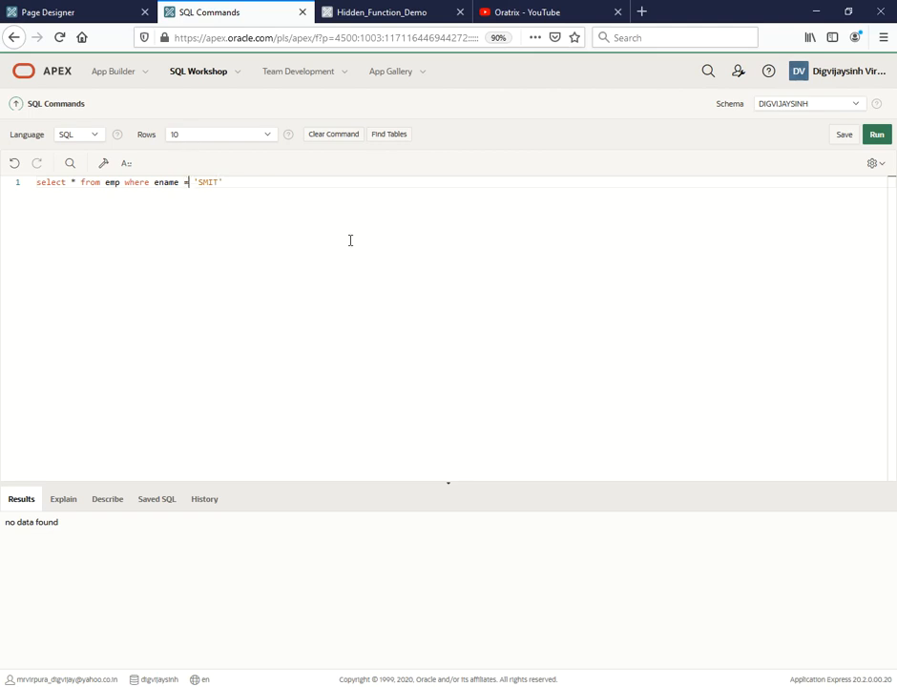
text(like)
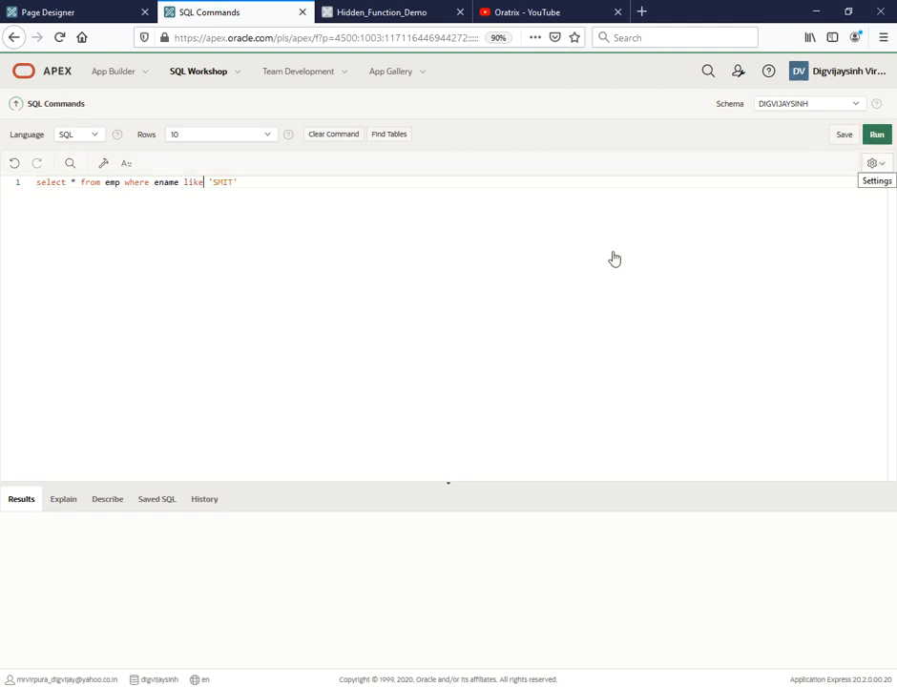
click(876, 134)
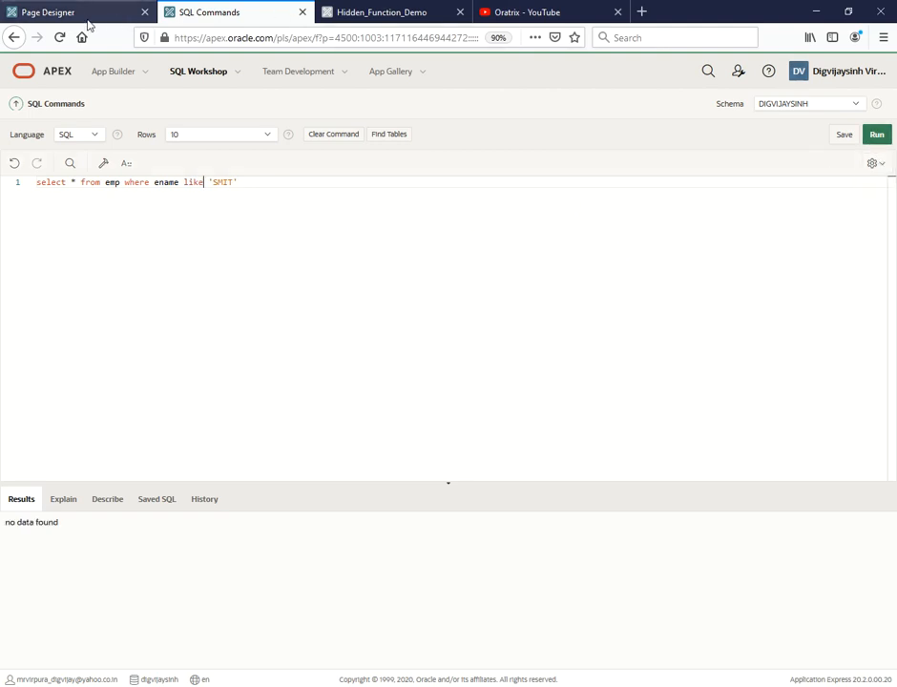
Check the name on the demo page, query ename like 'SMITH' returning salary 800 and commission 800, and return to the demo page.
click(382, 11)
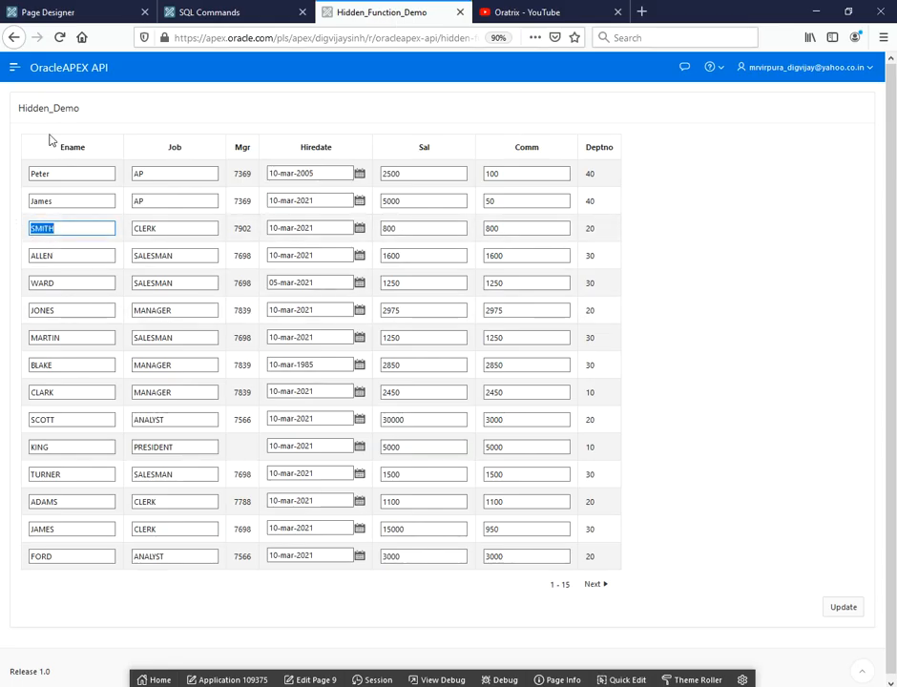
click(229, 11)
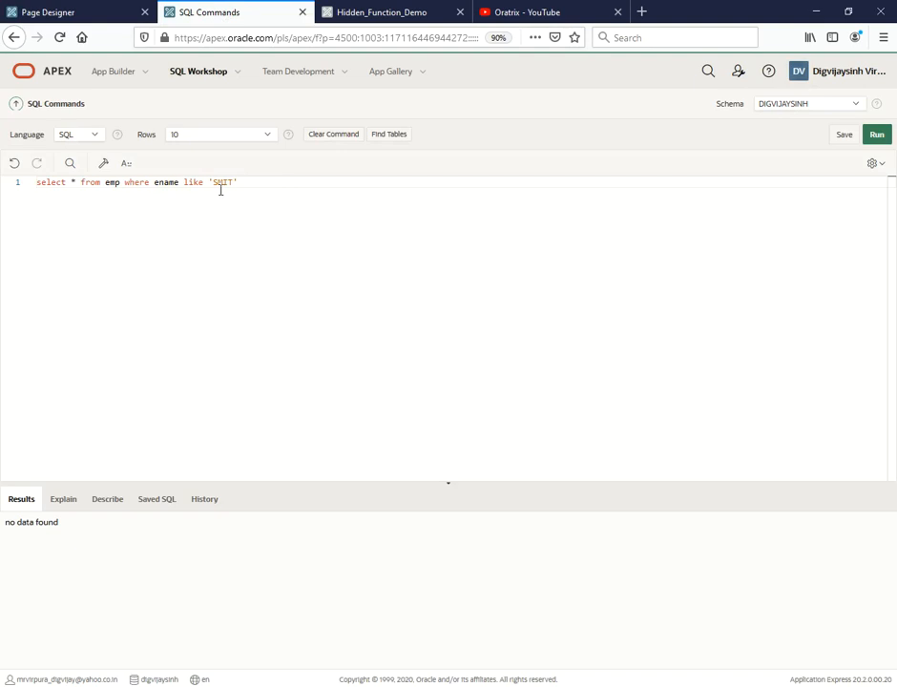
text(H)
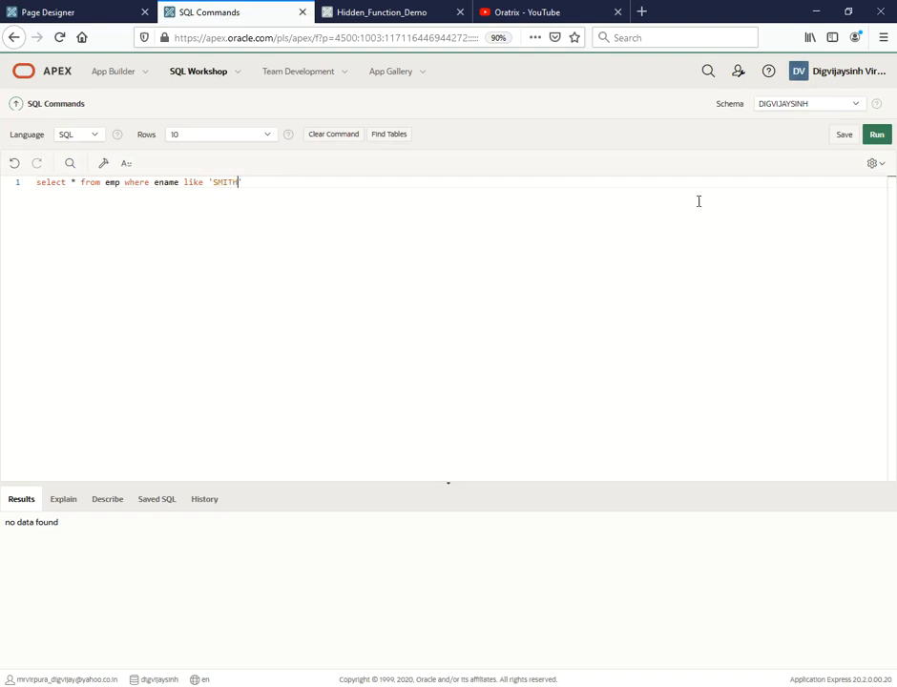
mouse_move(403, 332)
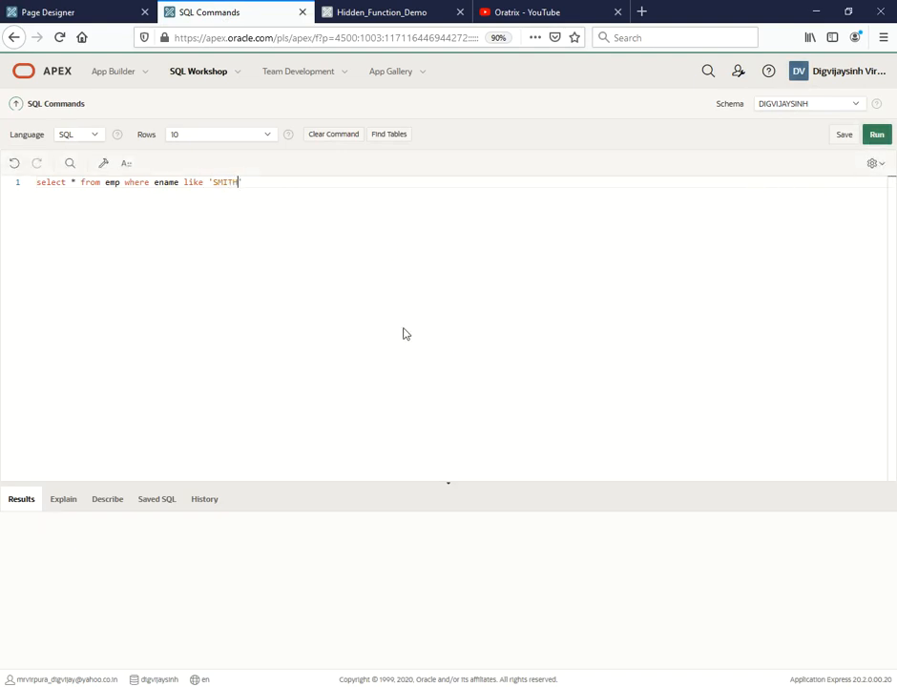
click(876, 134)
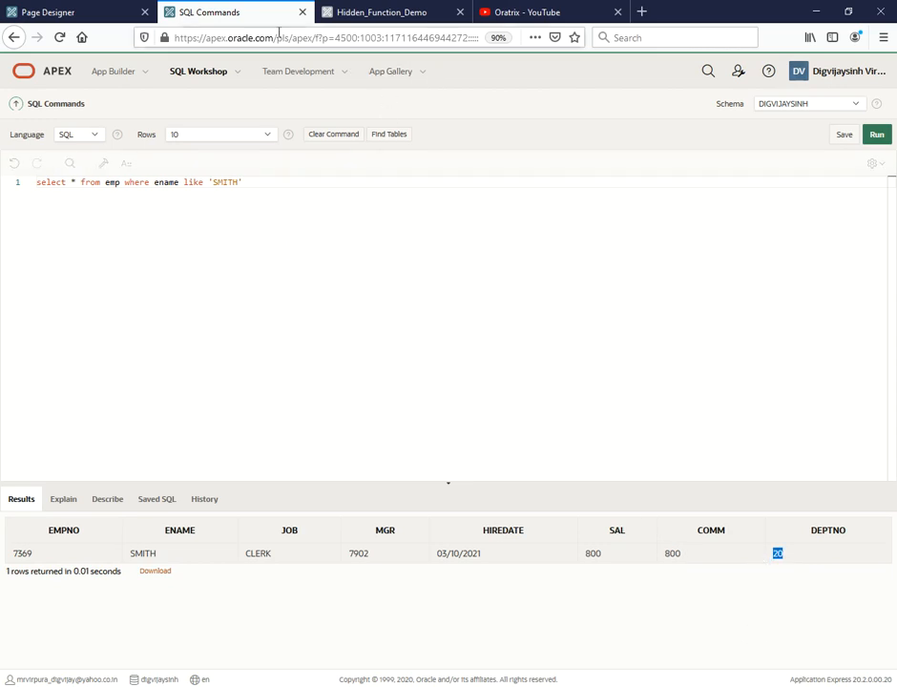
click(381, 12)
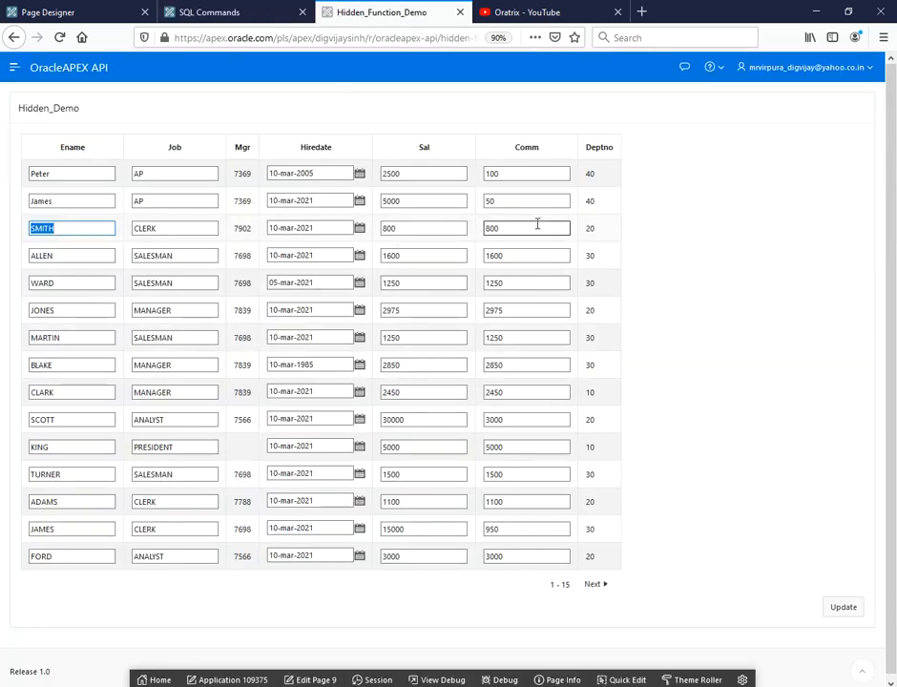
Set SMITH's Sal to 8000, save the rows with Update, and return to SQL Commands to recheck.
click(423, 229)
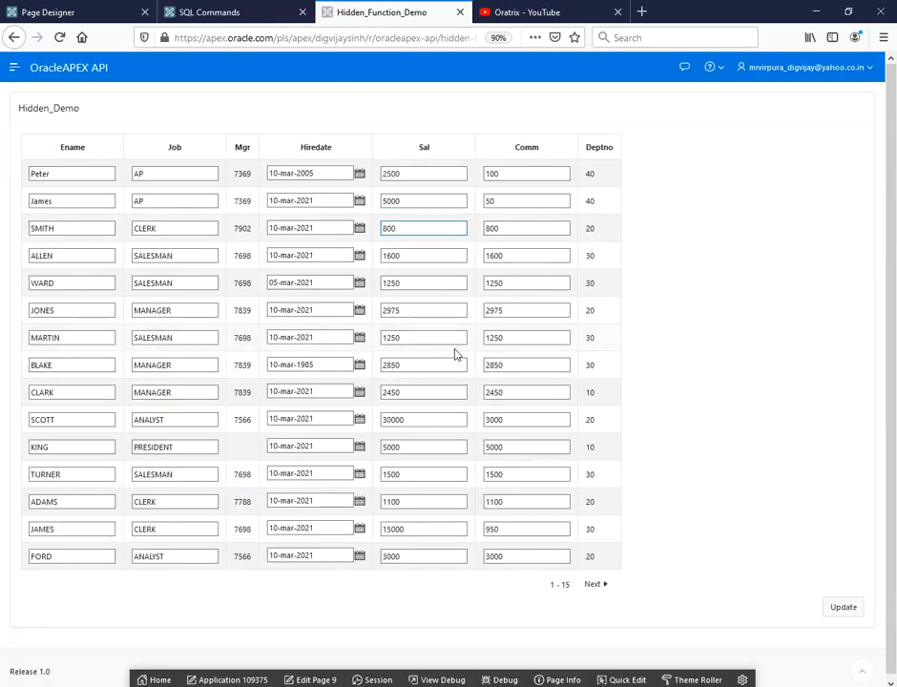
text(8000)
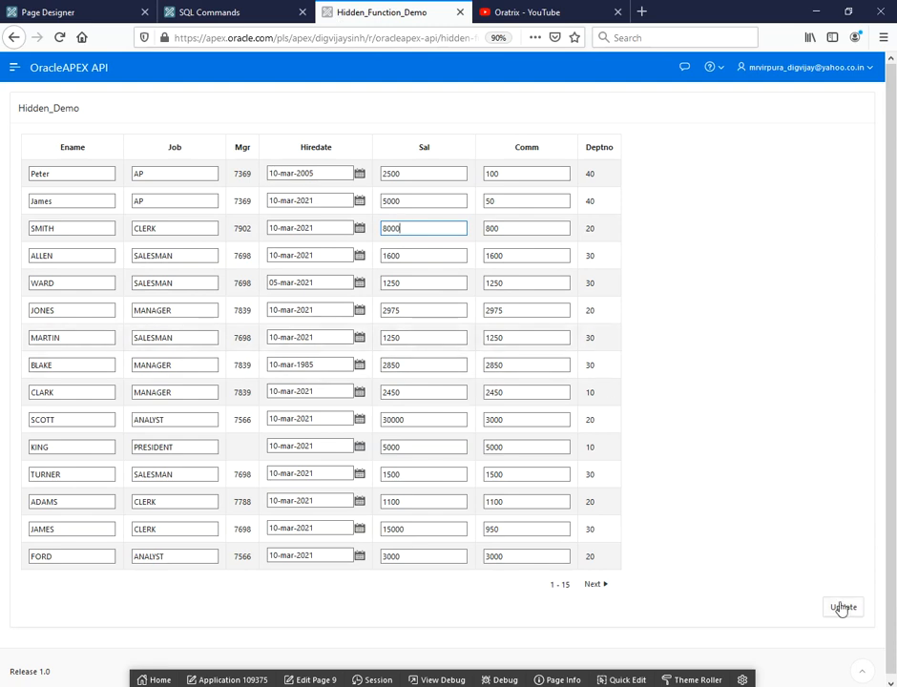
click(844, 607)
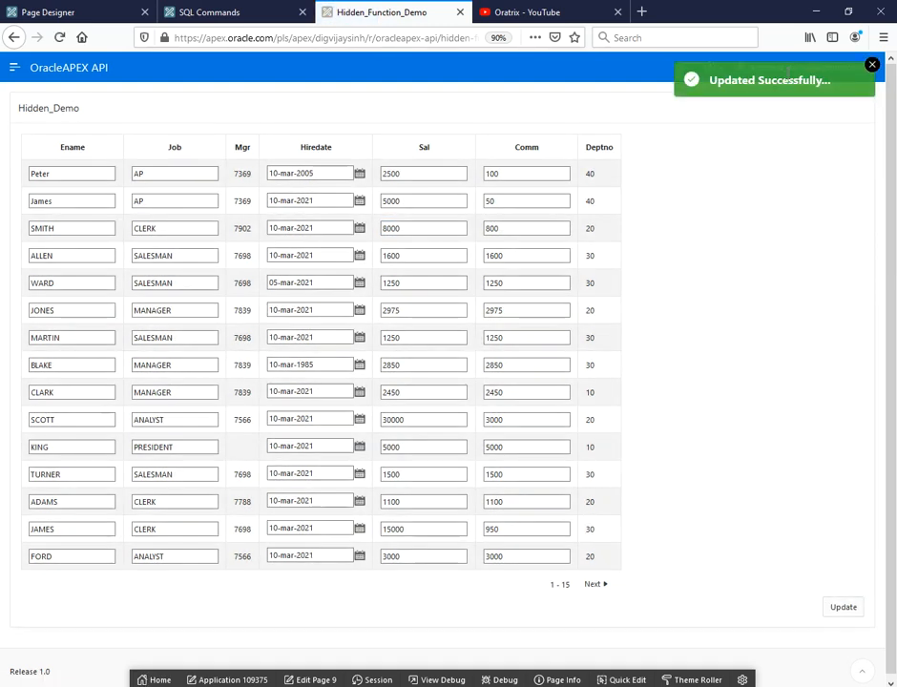
click(229, 12)
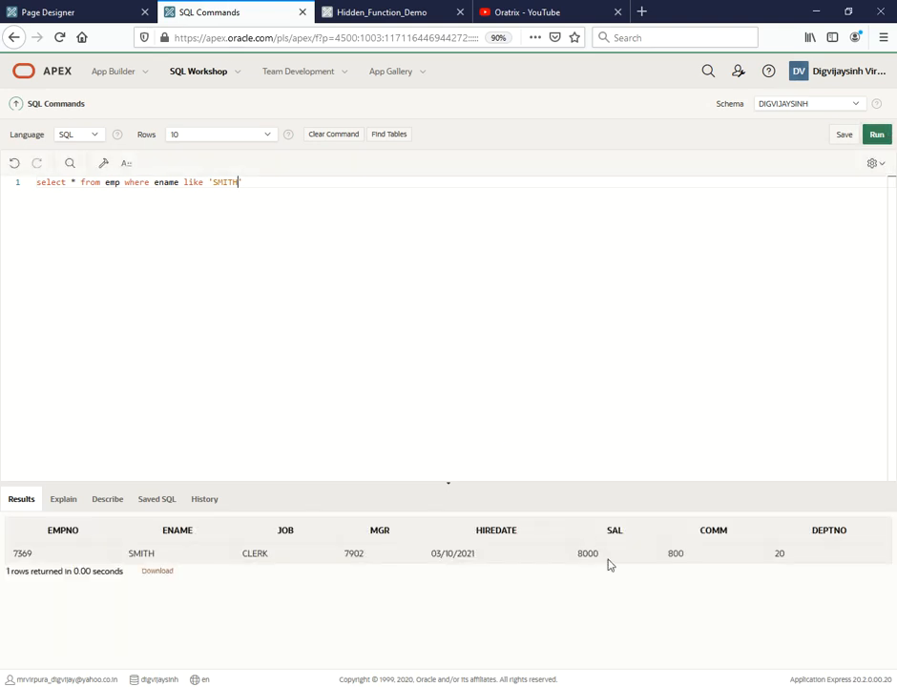
Mark SMITH's 8000 salary in the results, revisit the demo page, then switch to the Oratrix YouTube tab.
double_click(588, 554)
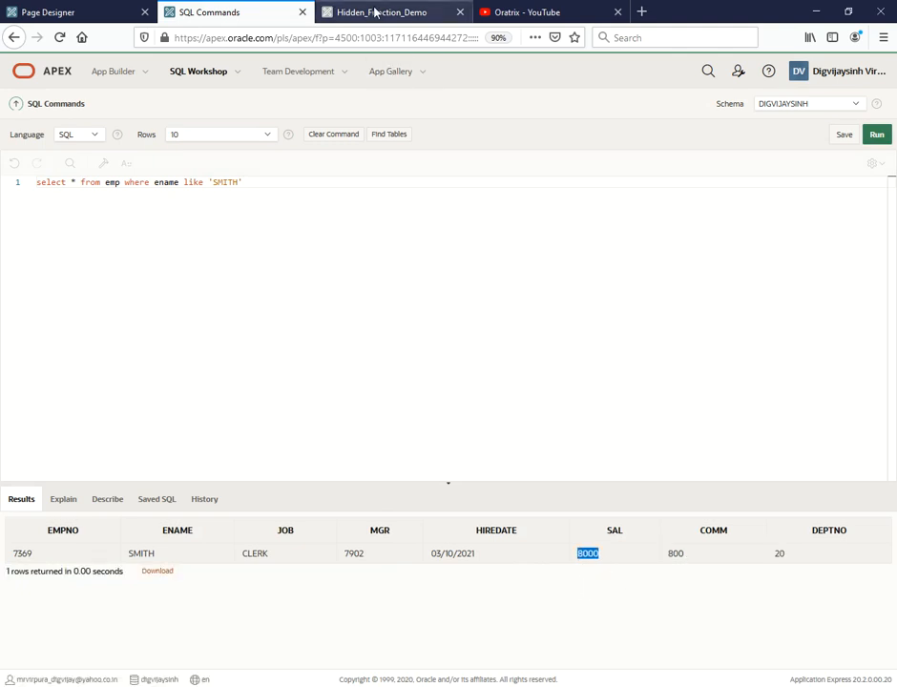
click(386, 11)
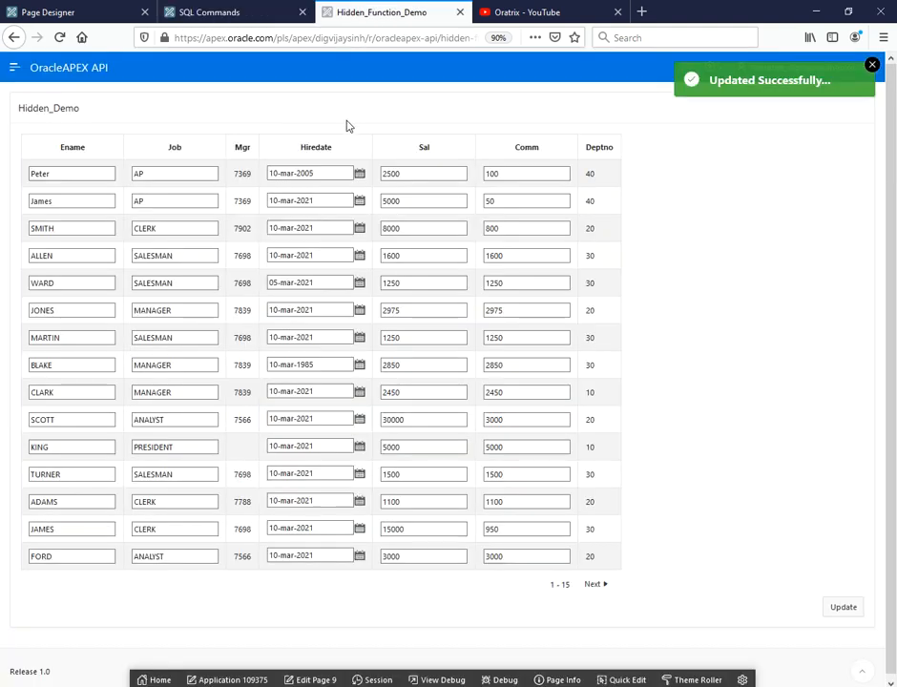
click(544, 12)
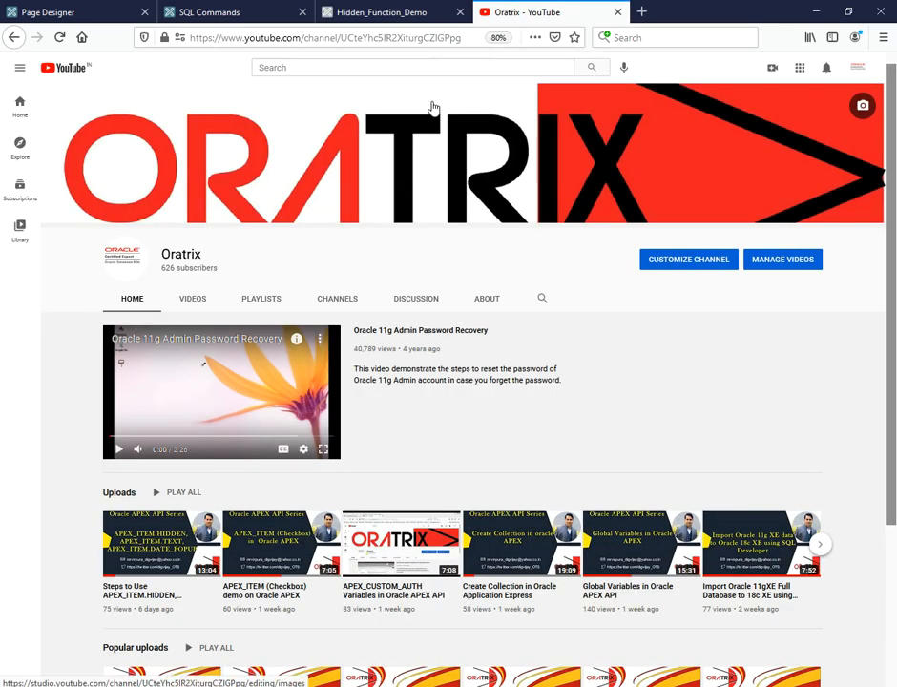